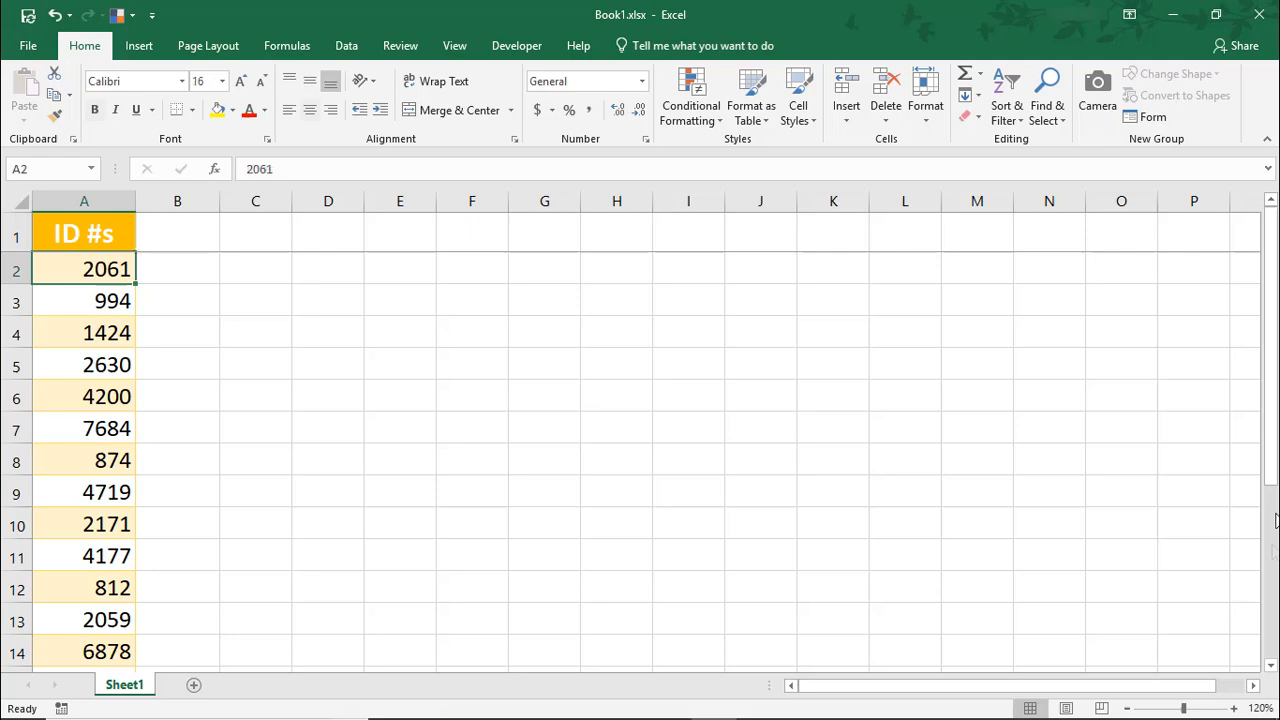
Step: Edit the ID in cell A2 to add leading zeros as text
{"action": "left_click", "coordinate": [84, 233]}
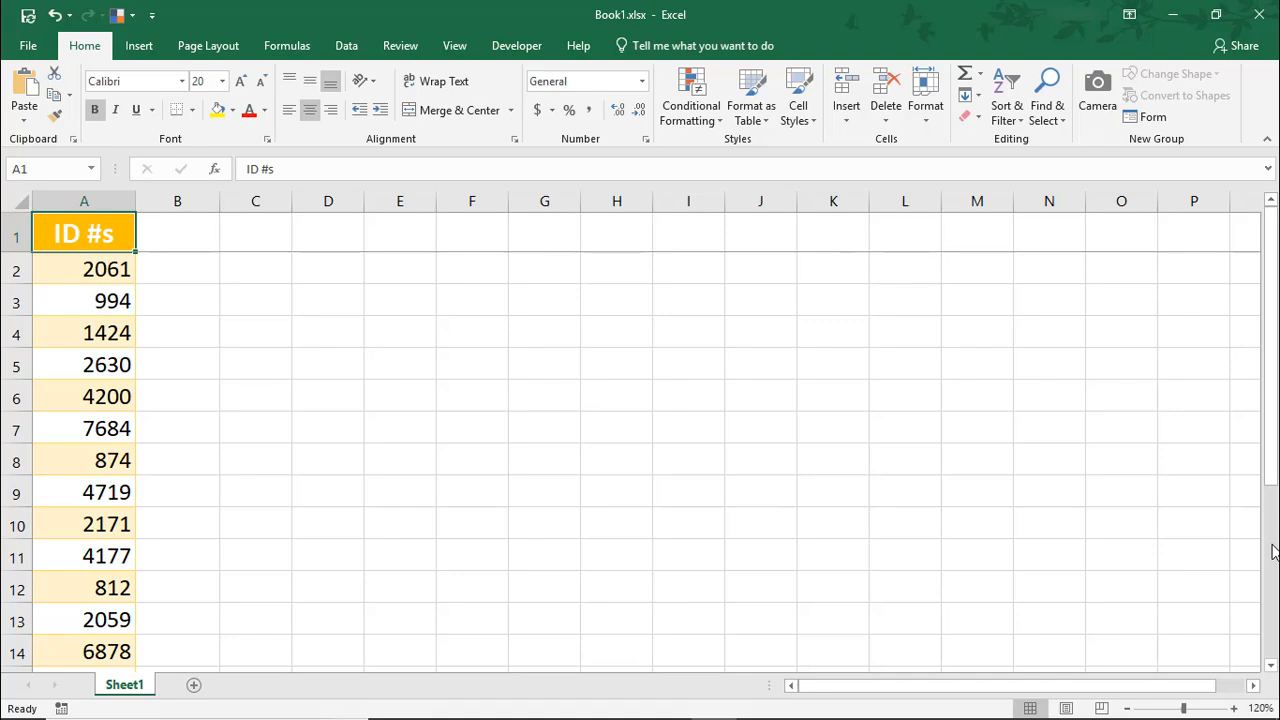
{"action": "double_click", "coordinate": [84, 268]}
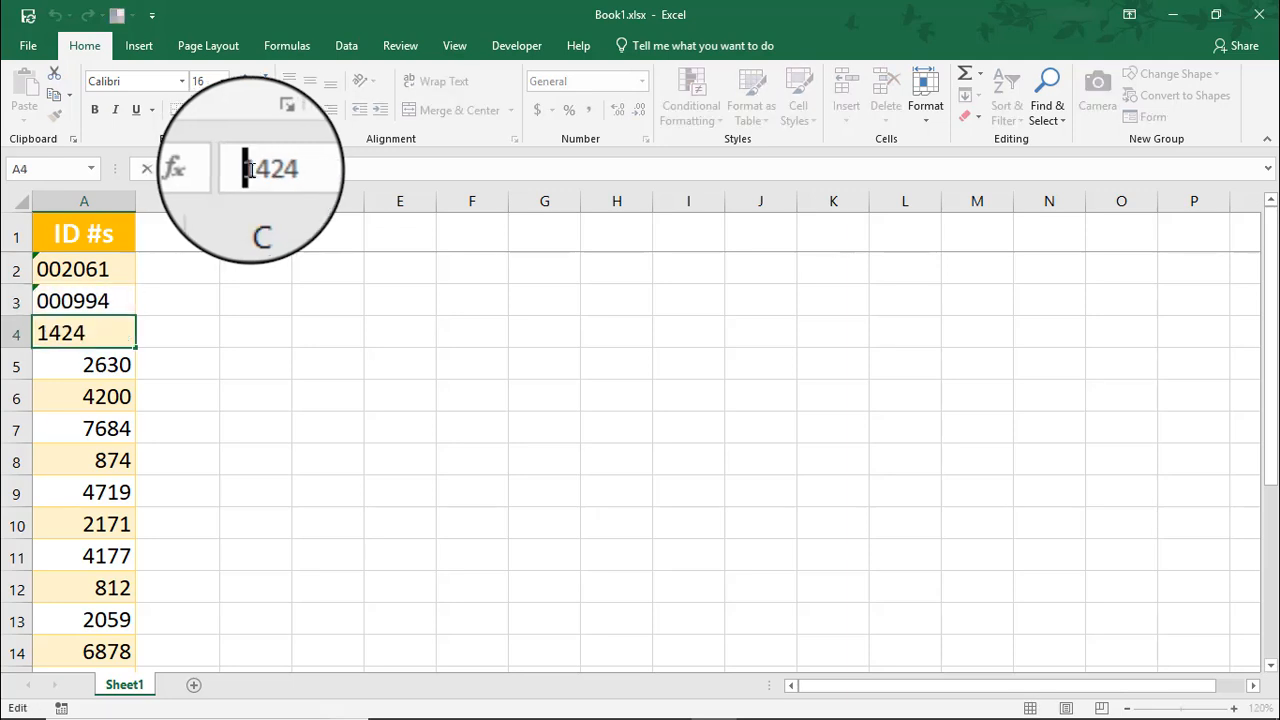
{"action": "key", "text": "enter"}
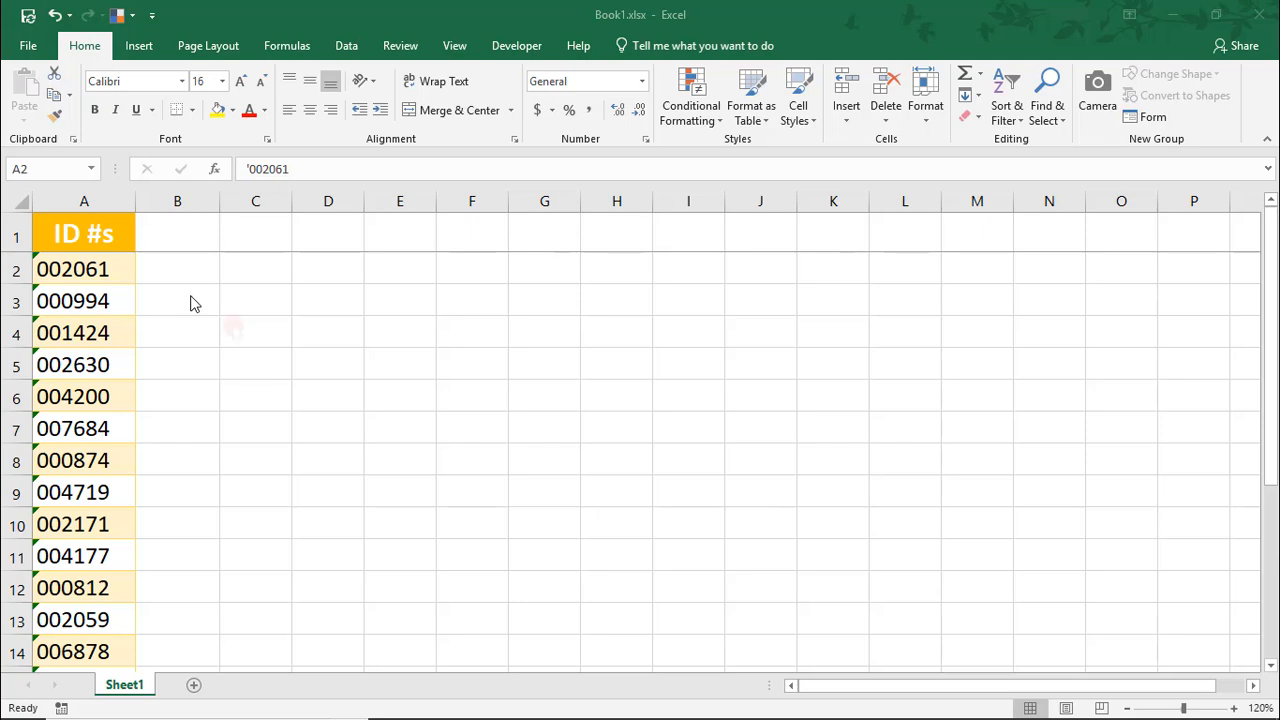
Step: Dismiss the number-stored-as-text warning on the ID cells and undo the edits
{"action": "left_click", "coordinate": [177, 268]}
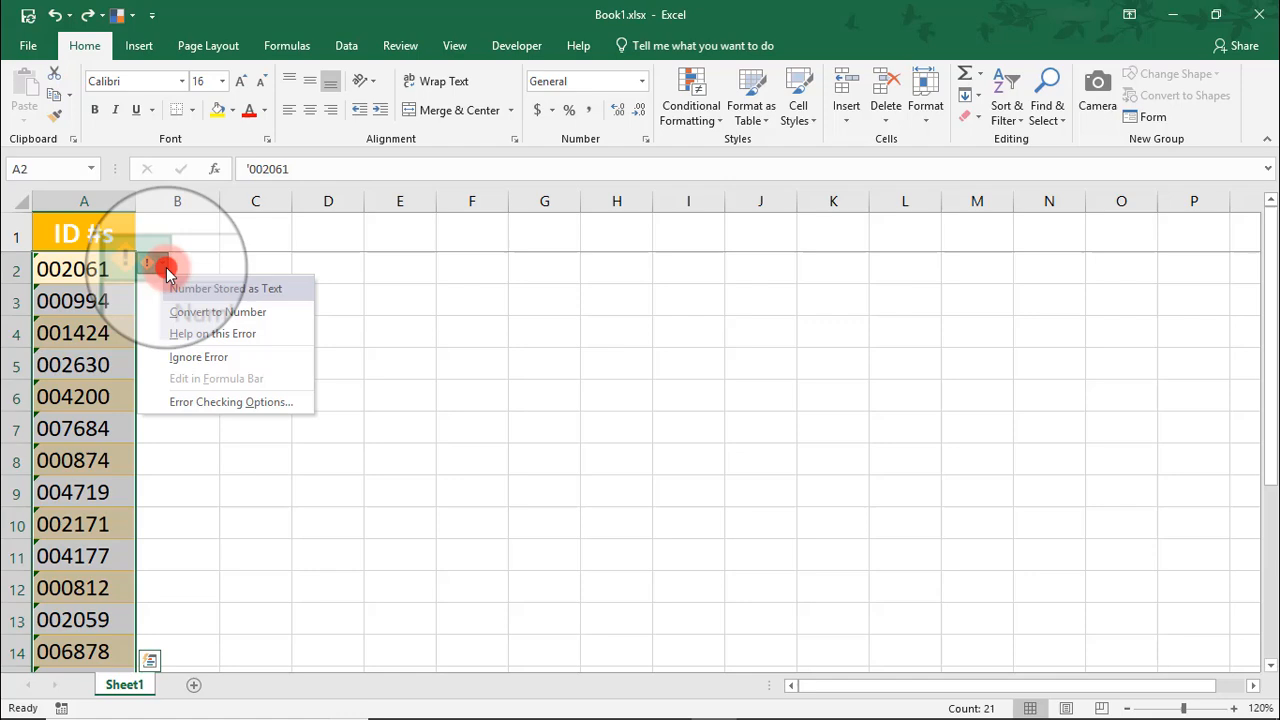
{"action": "mouse_move", "coordinate": [240, 357]}
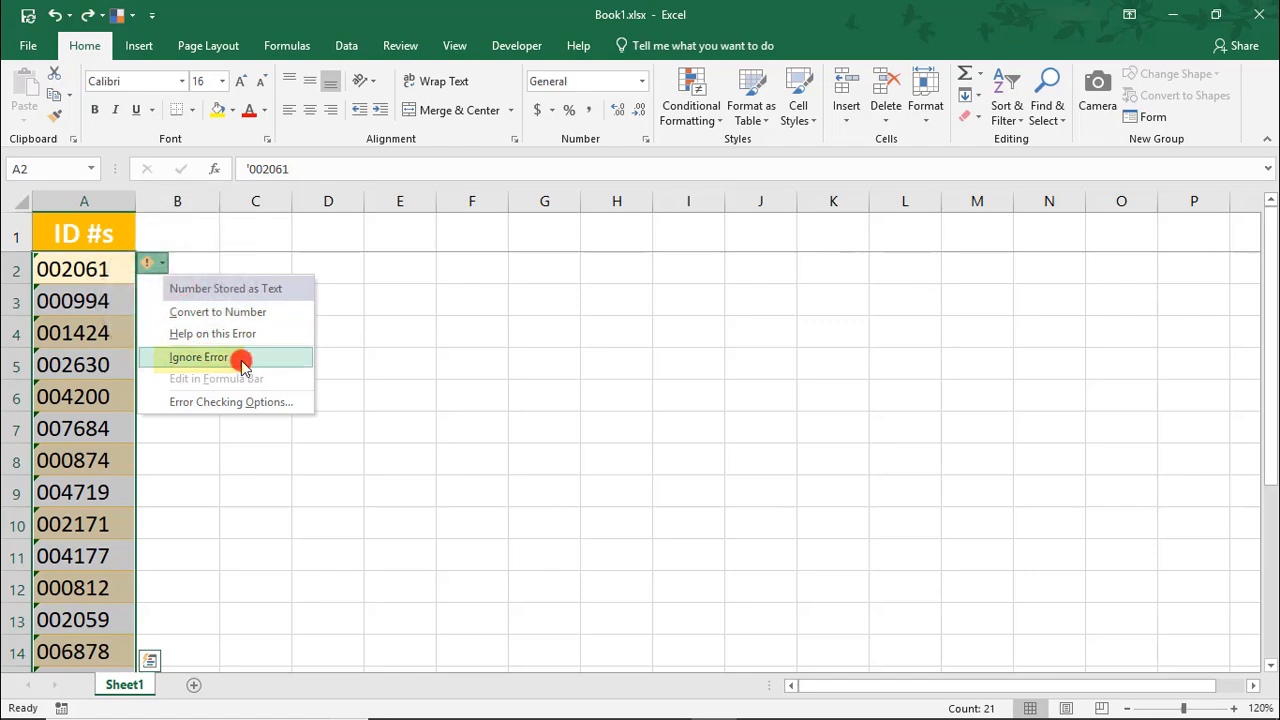
{"action": "left_click", "coordinate": [218, 311]}
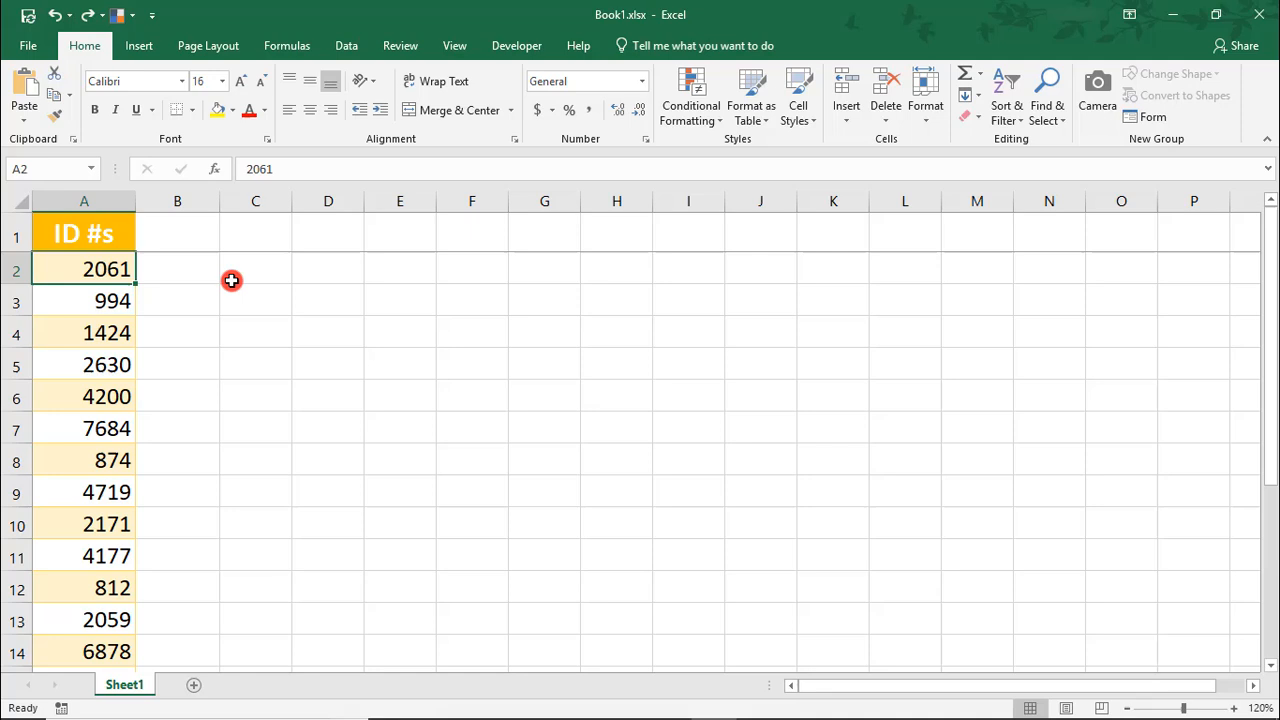
Step: Enter =REPT(0,2)&A2 in cell B2 to prefix the ID with two zeros
{"action": "left_click", "coordinate": [177, 268]}
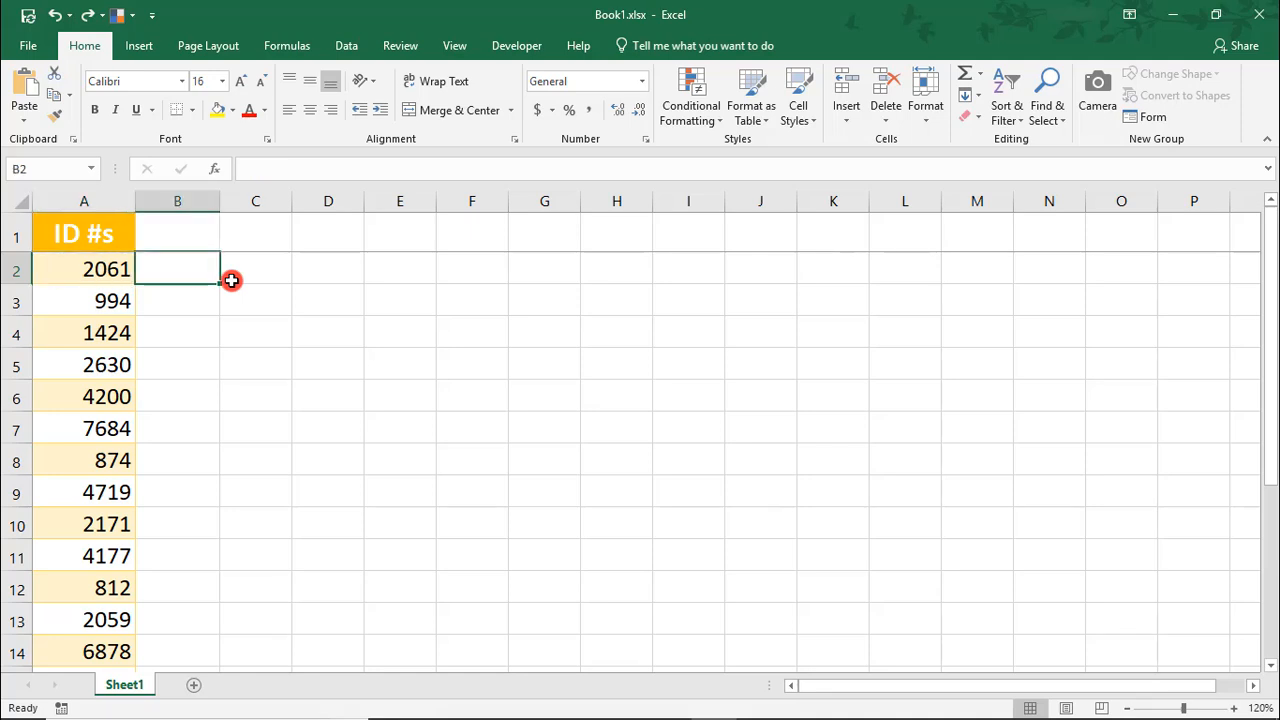
{"action": "type", "text": "=REPT"}
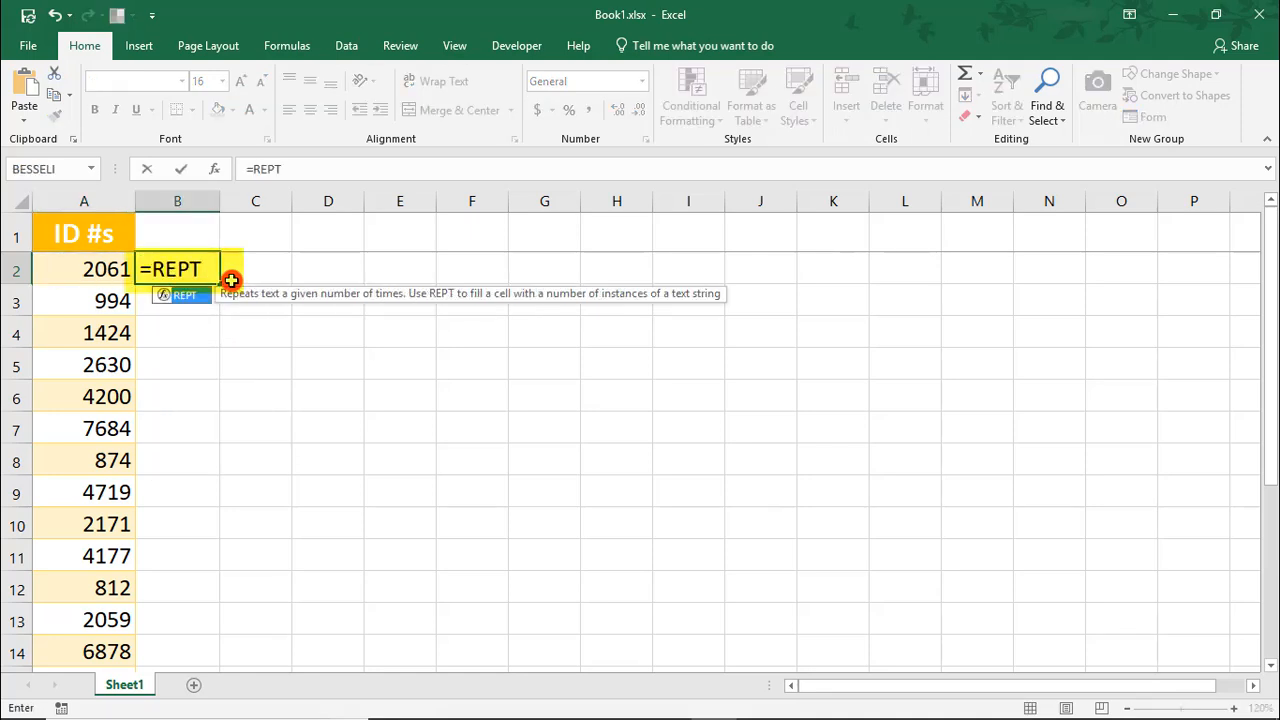
{"action": "type", "text": "(0"}
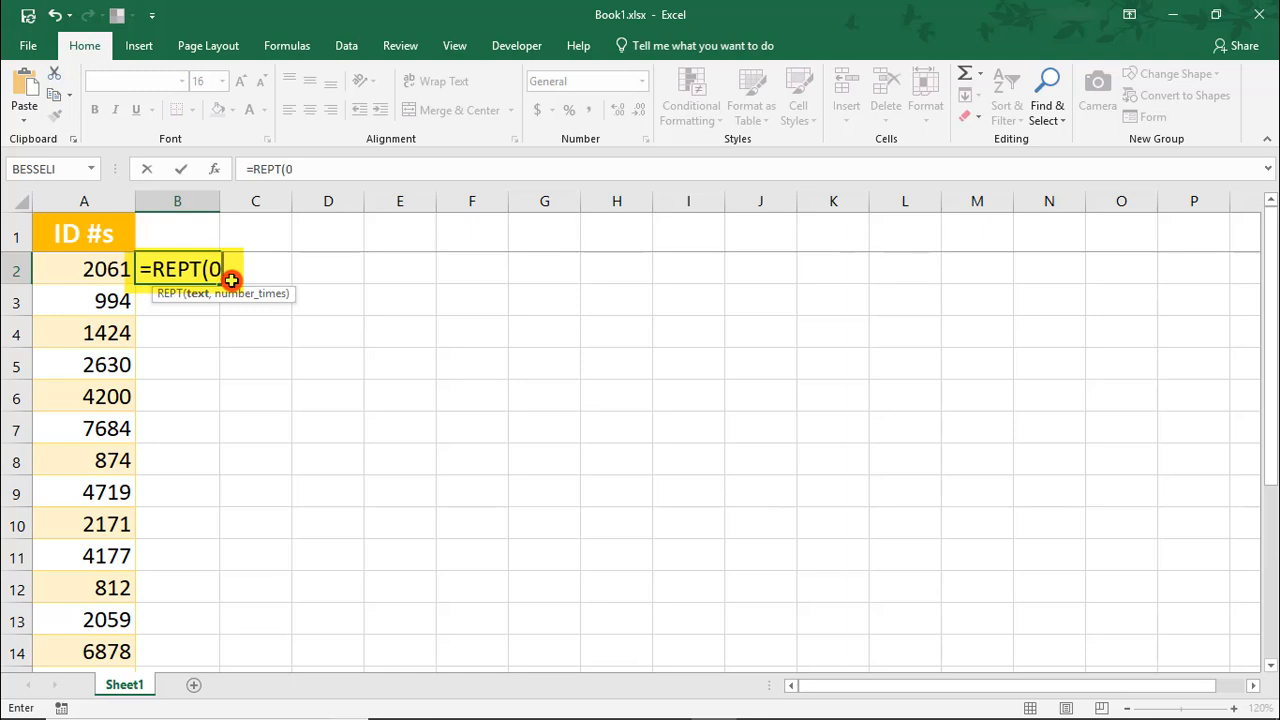
{"action": "type", "text": ","}
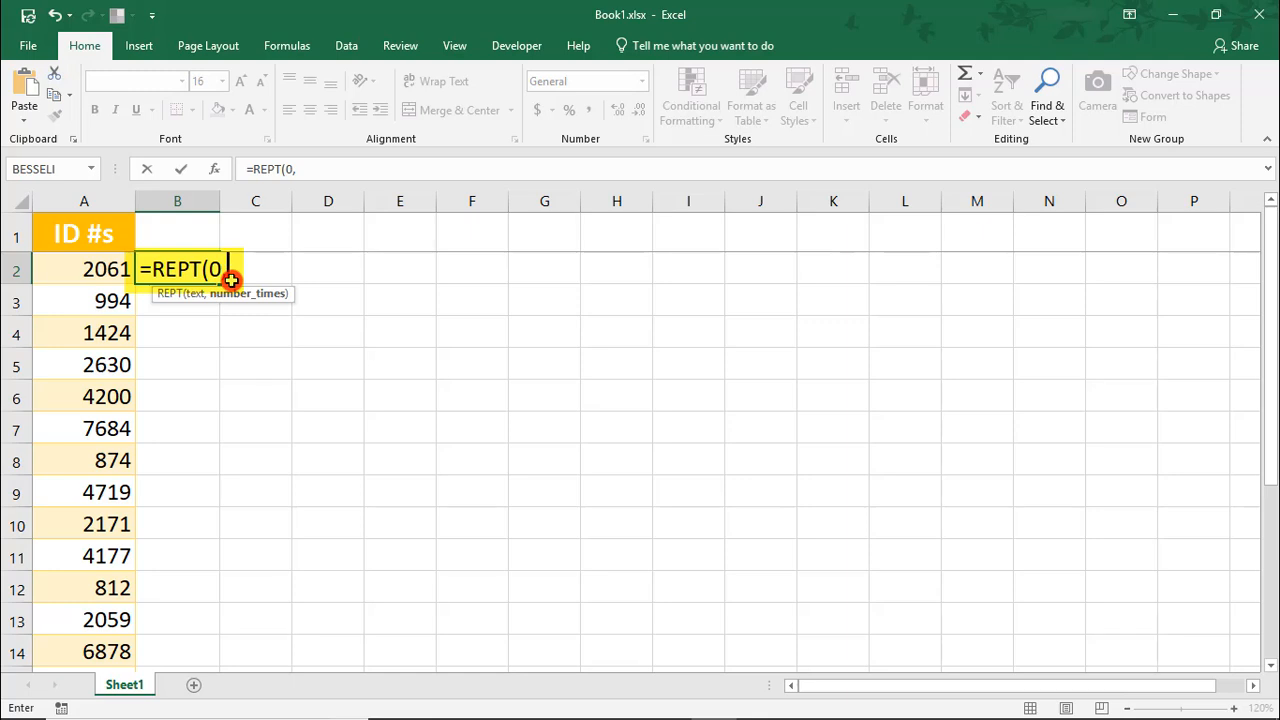
{"action": "type", "text": "2"}
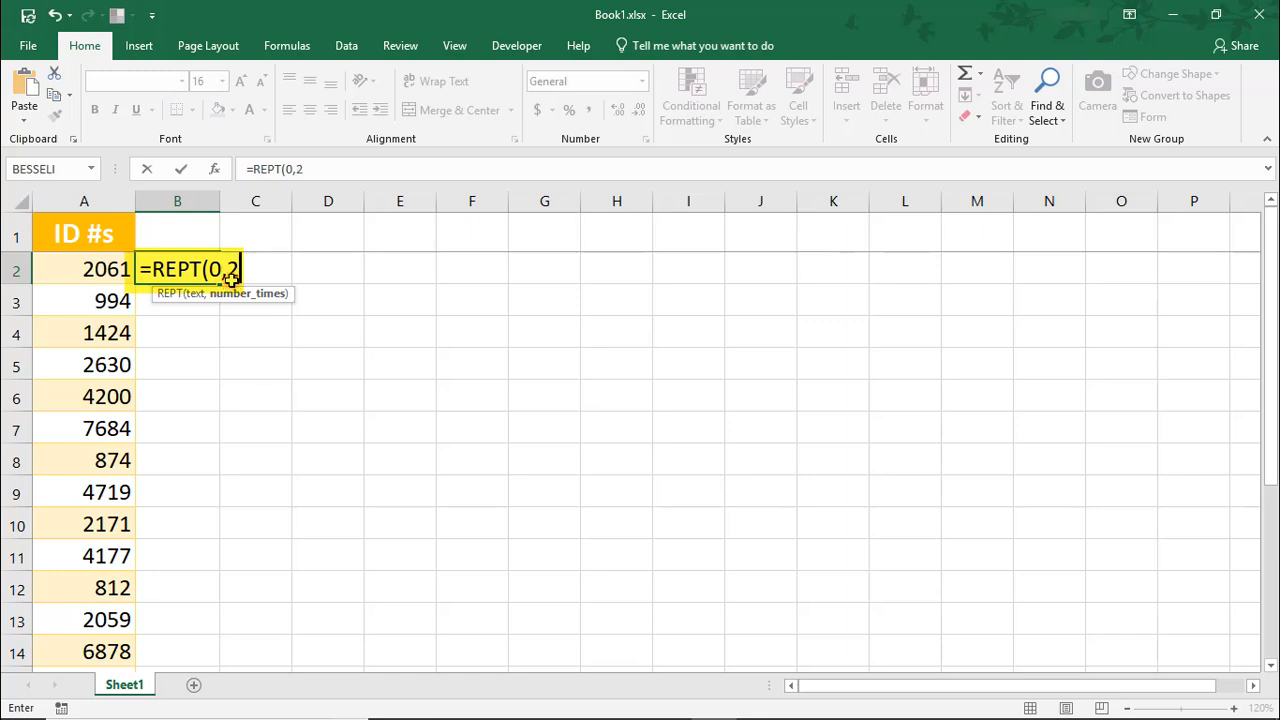
{"action": "type", "text": ")"}
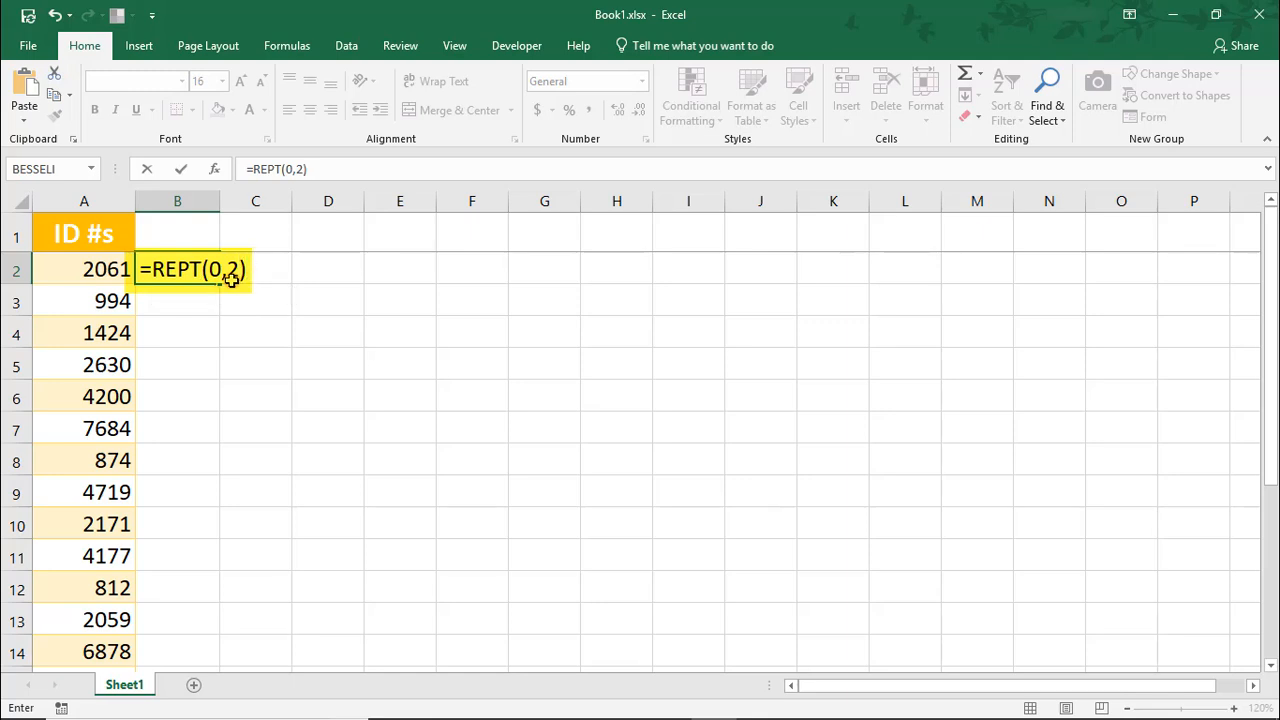
{"action": "type", "text": "&"}
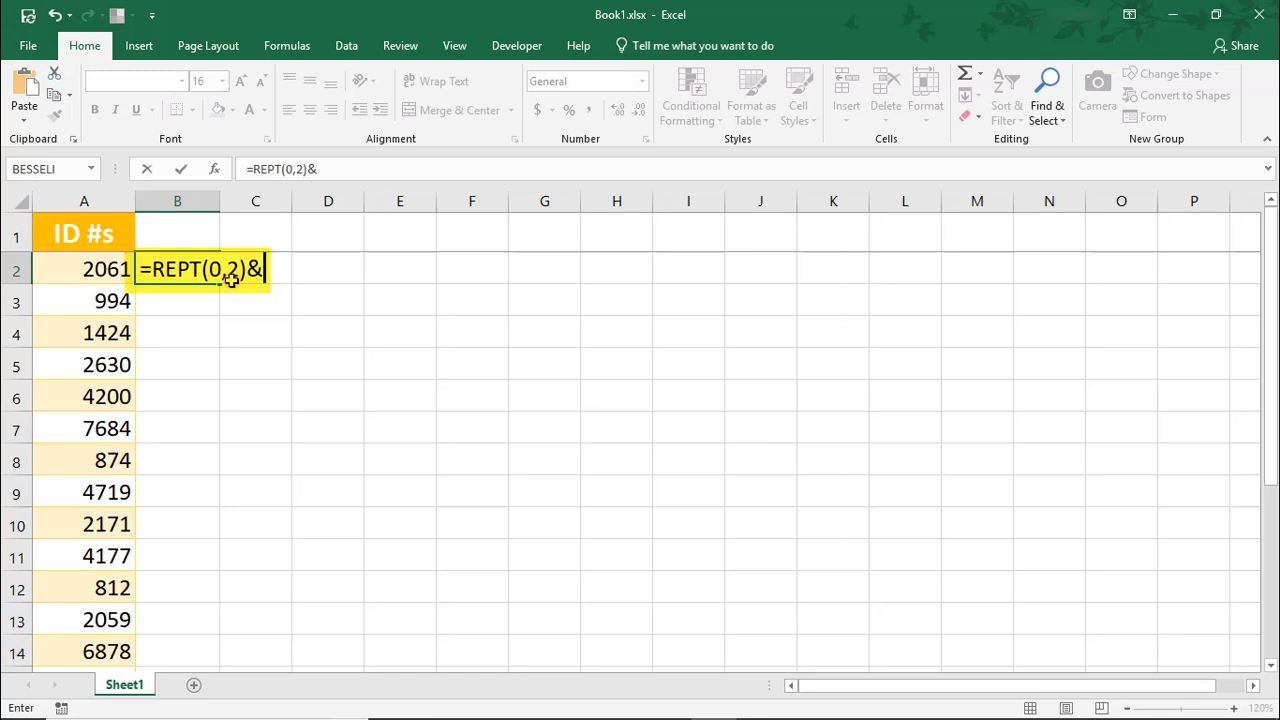
{"action": "left_click", "coordinate": [84, 269]}
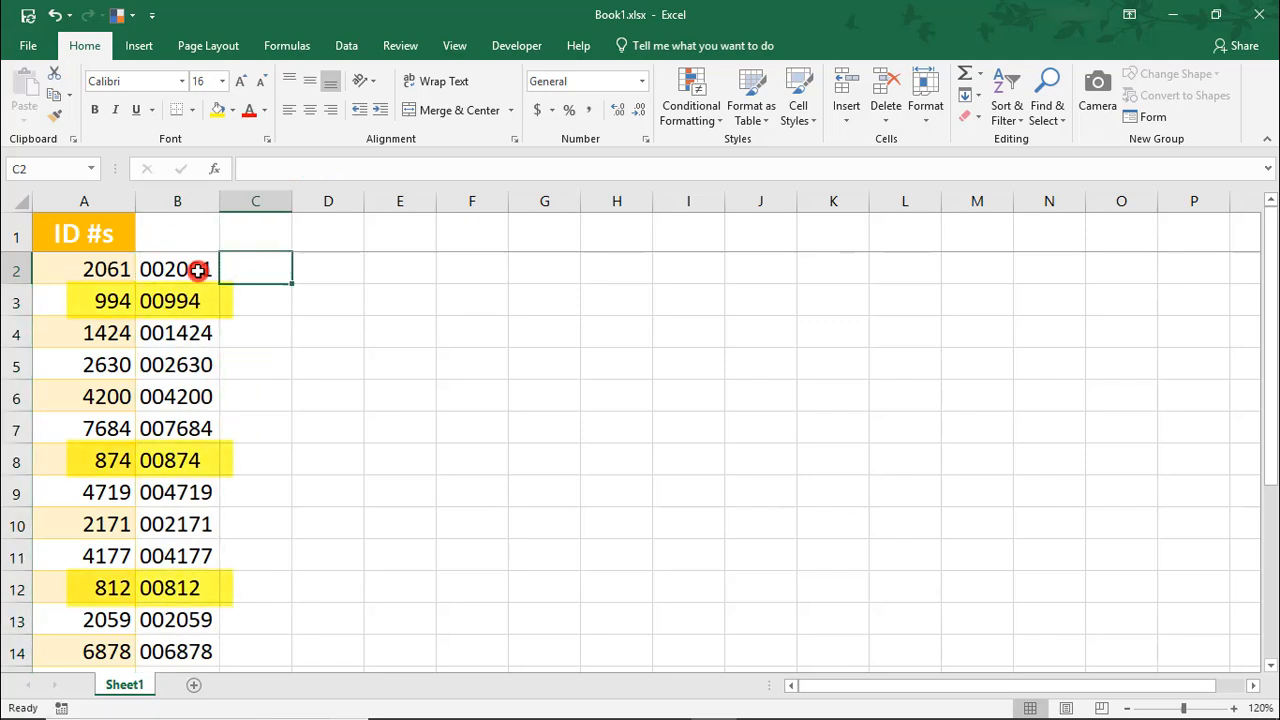
Step: Select column B and delete its two-zero padded values
{"action": "left_click", "coordinate": [177, 269]}
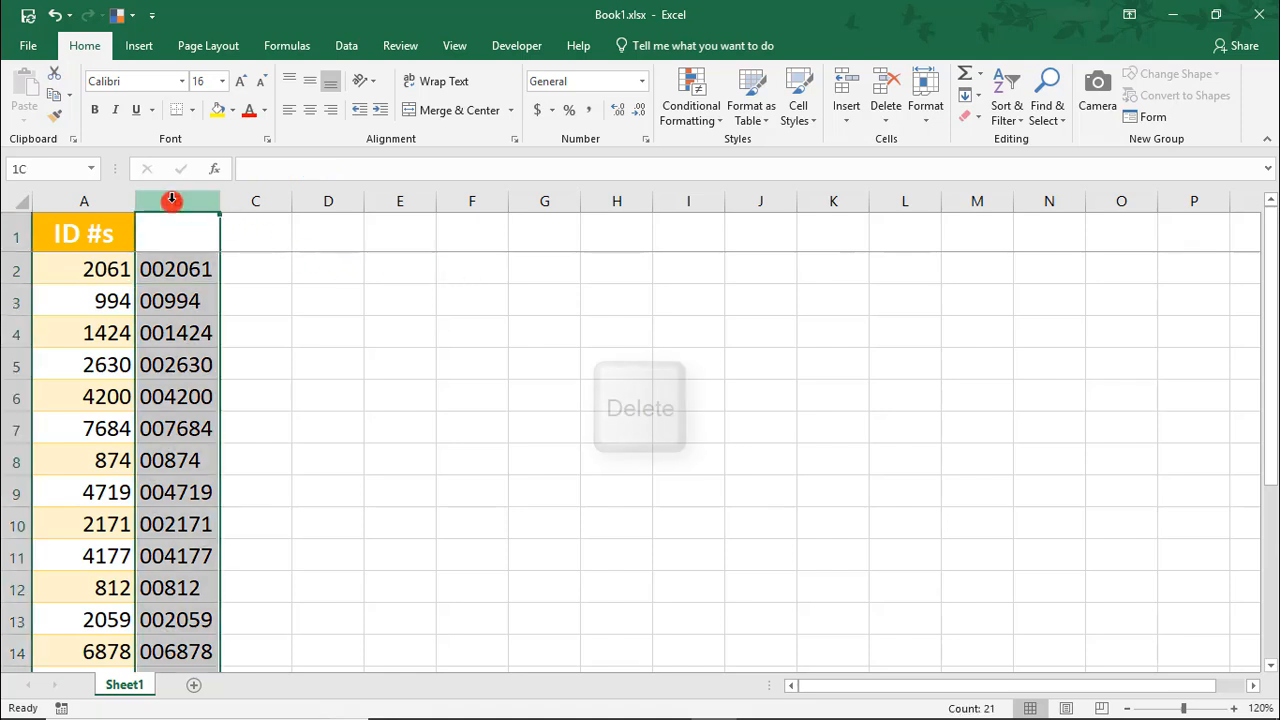
{"action": "key", "text": "delete"}
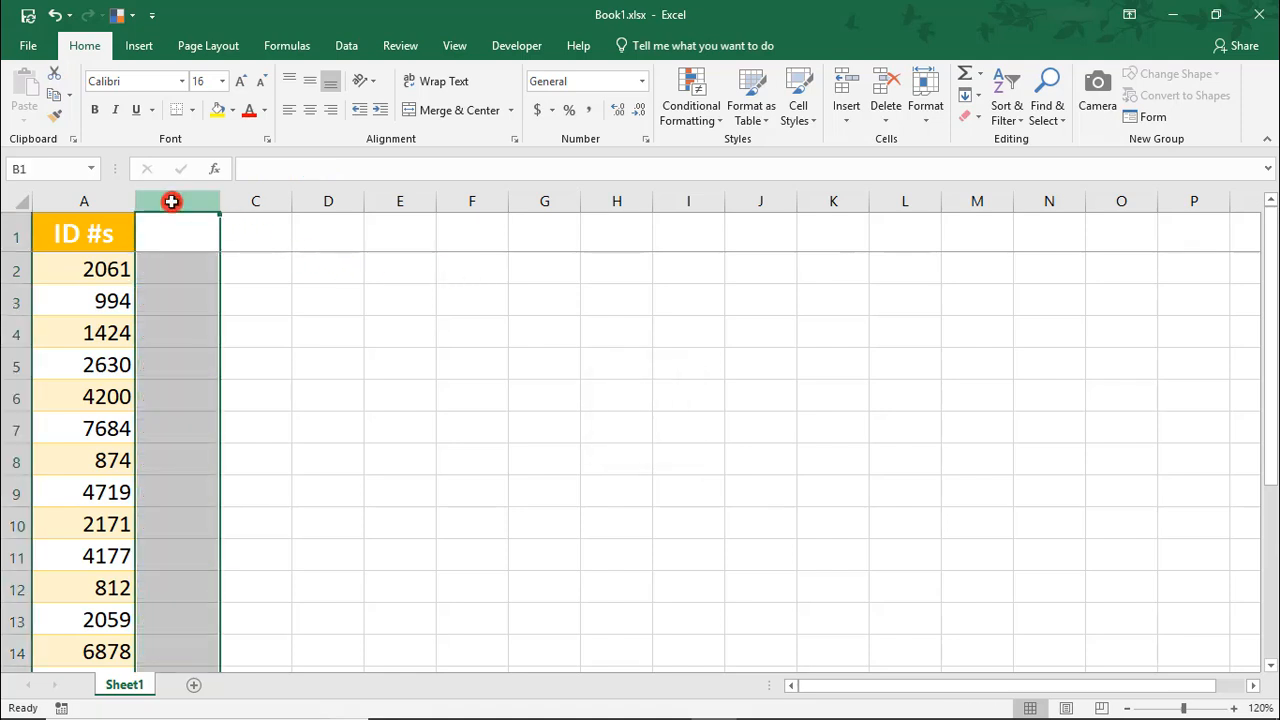
Step: Begin the B2 formula with the condition =IF(LEN(A2)<6,
{"action": "type", "text": "="}
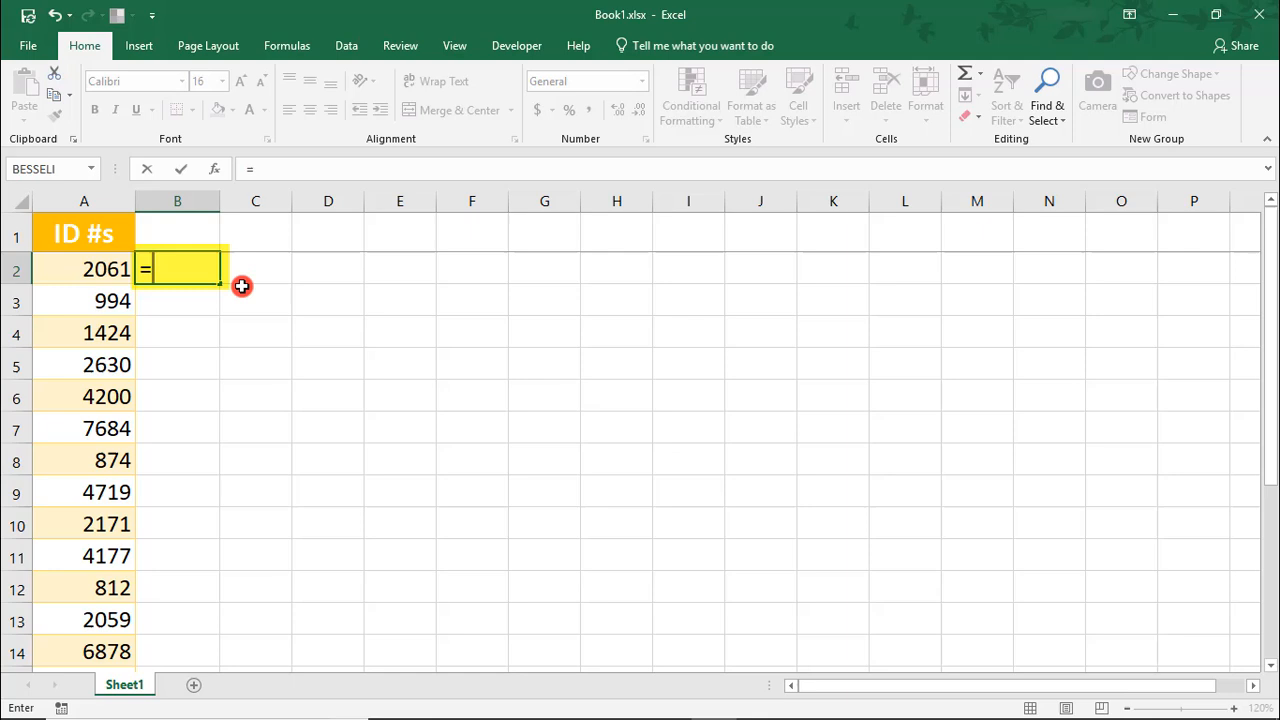
{"action": "type", "text": "IF("}
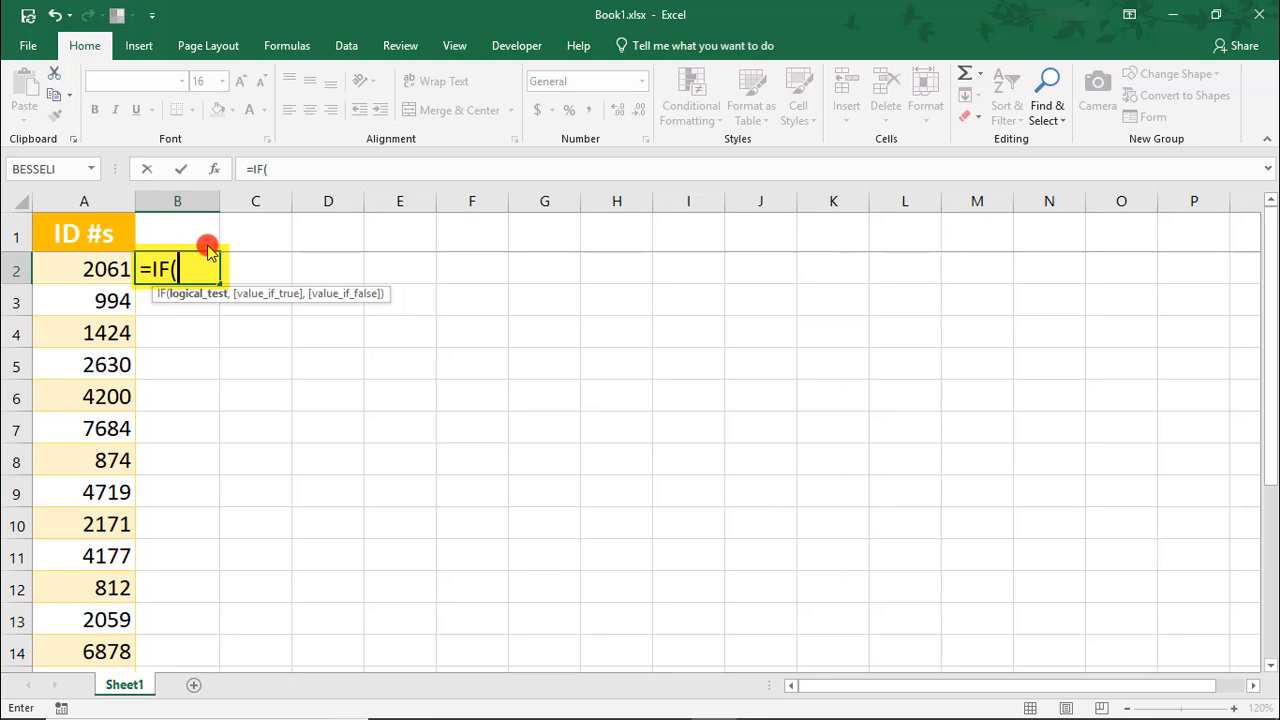
{"action": "type", "text": "LE"}
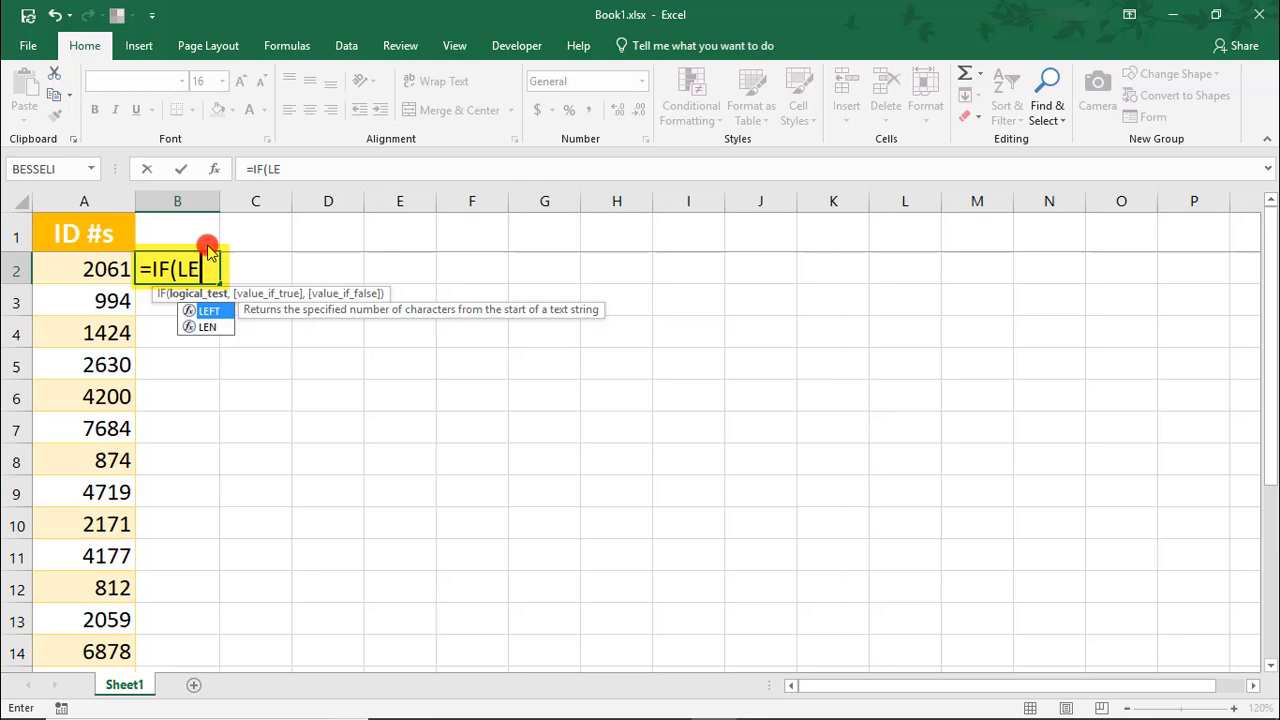
{"action": "type", "text": "N"}
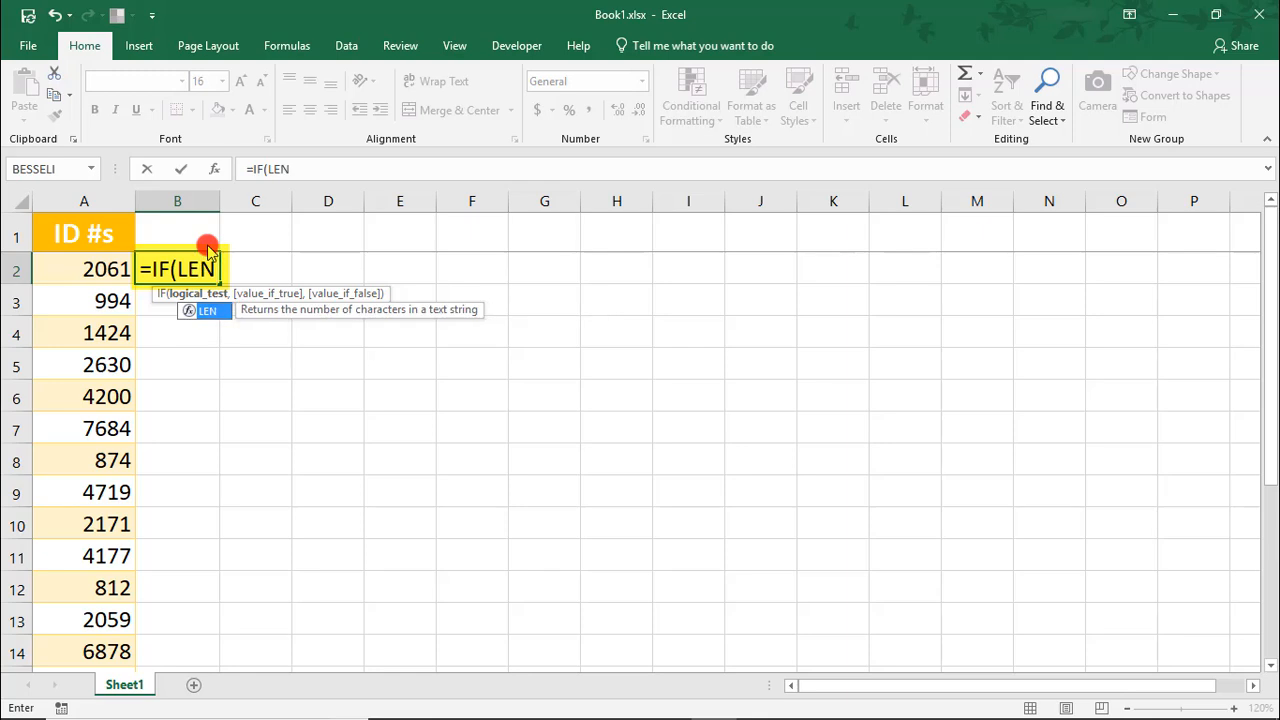
{"action": "type", "text": "("}
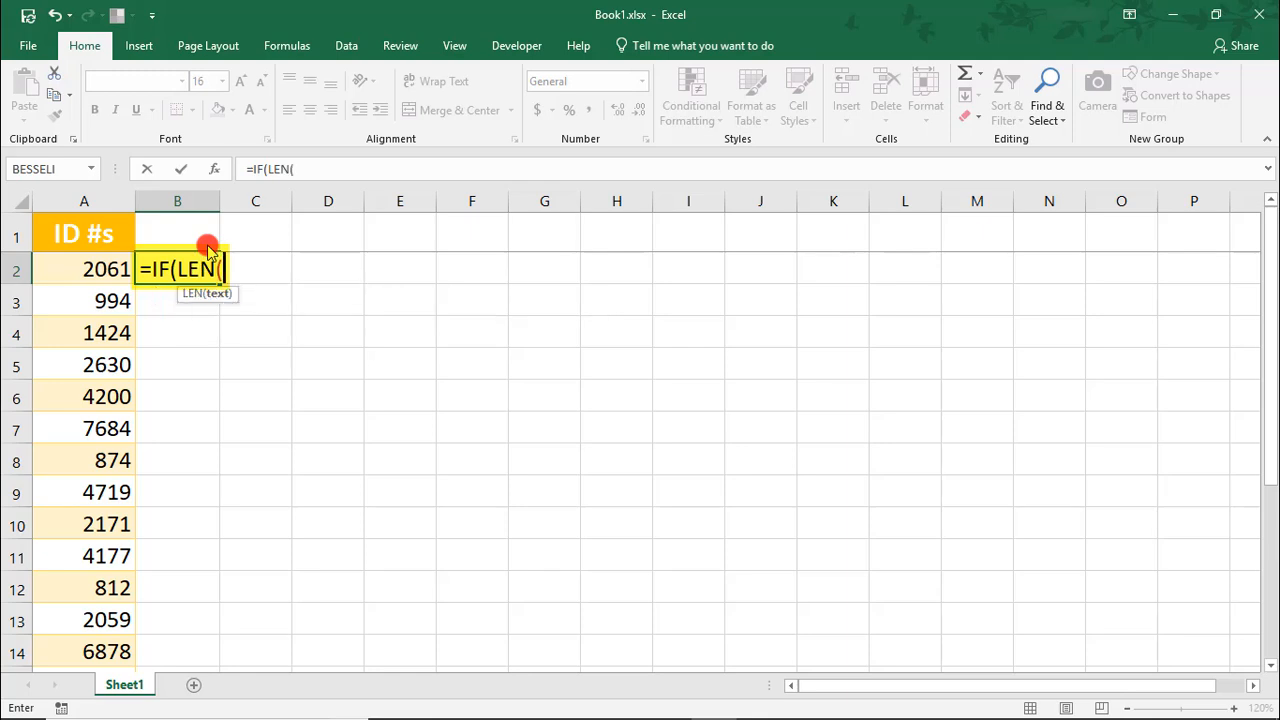
{"action": "left_click", "coordinate": [84, 268]}
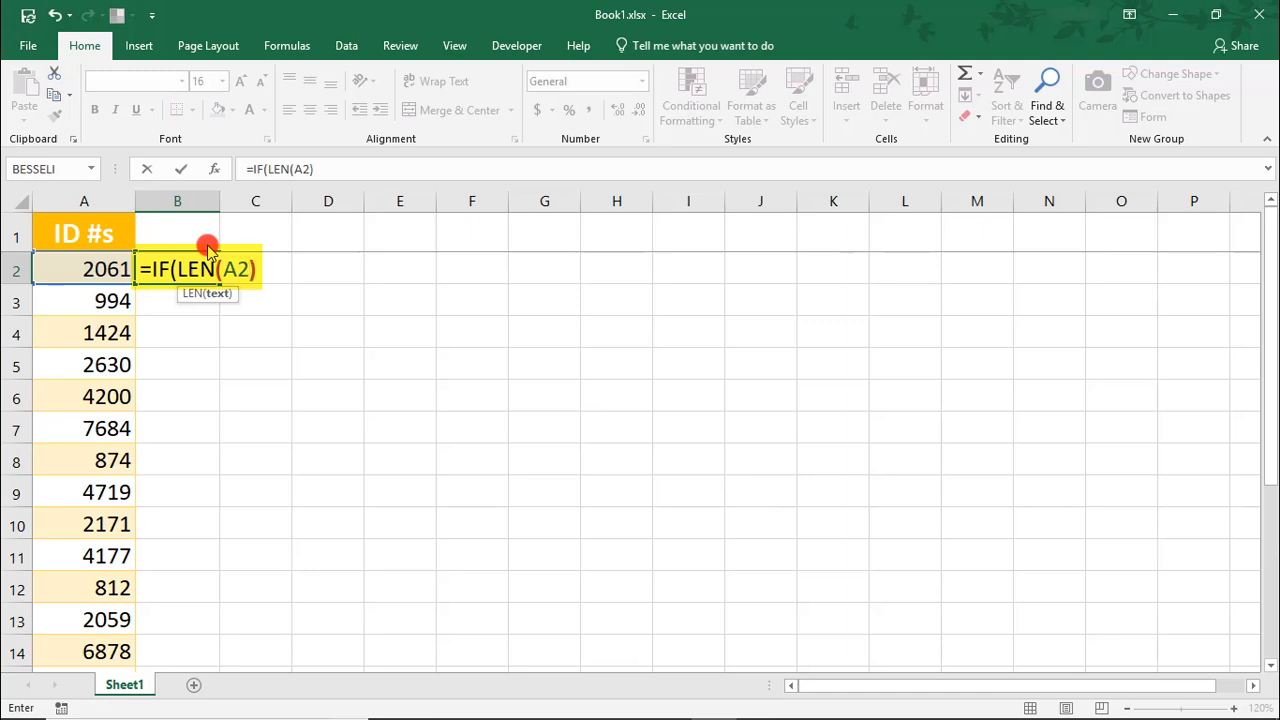
{"action": "type", "text": "<"}
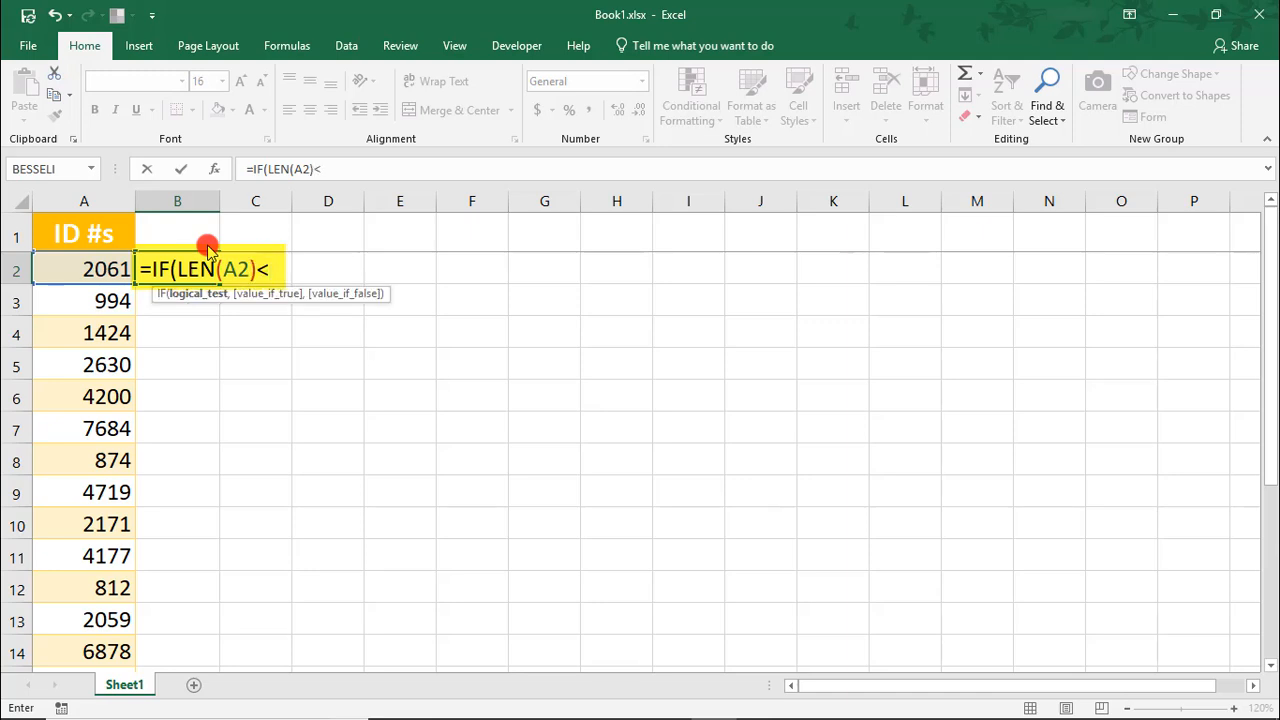
{"action": "type", "text": "6"}
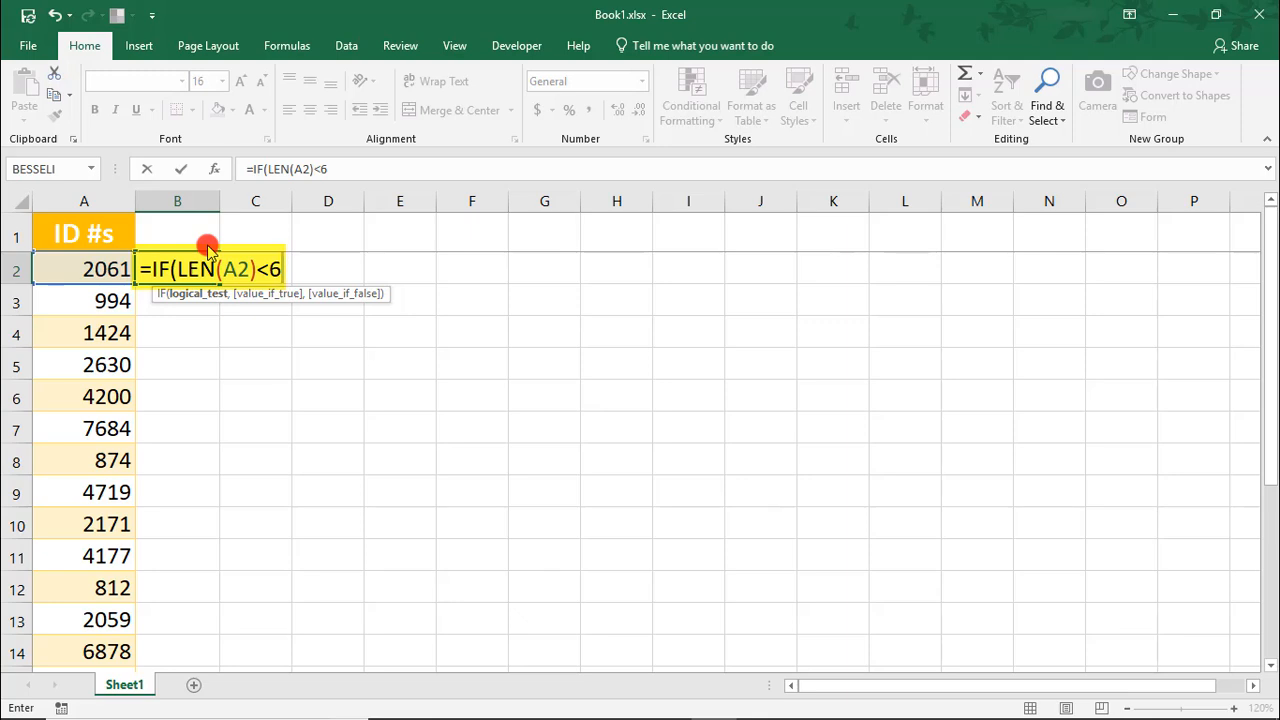
{"action": "type", "text": ","}
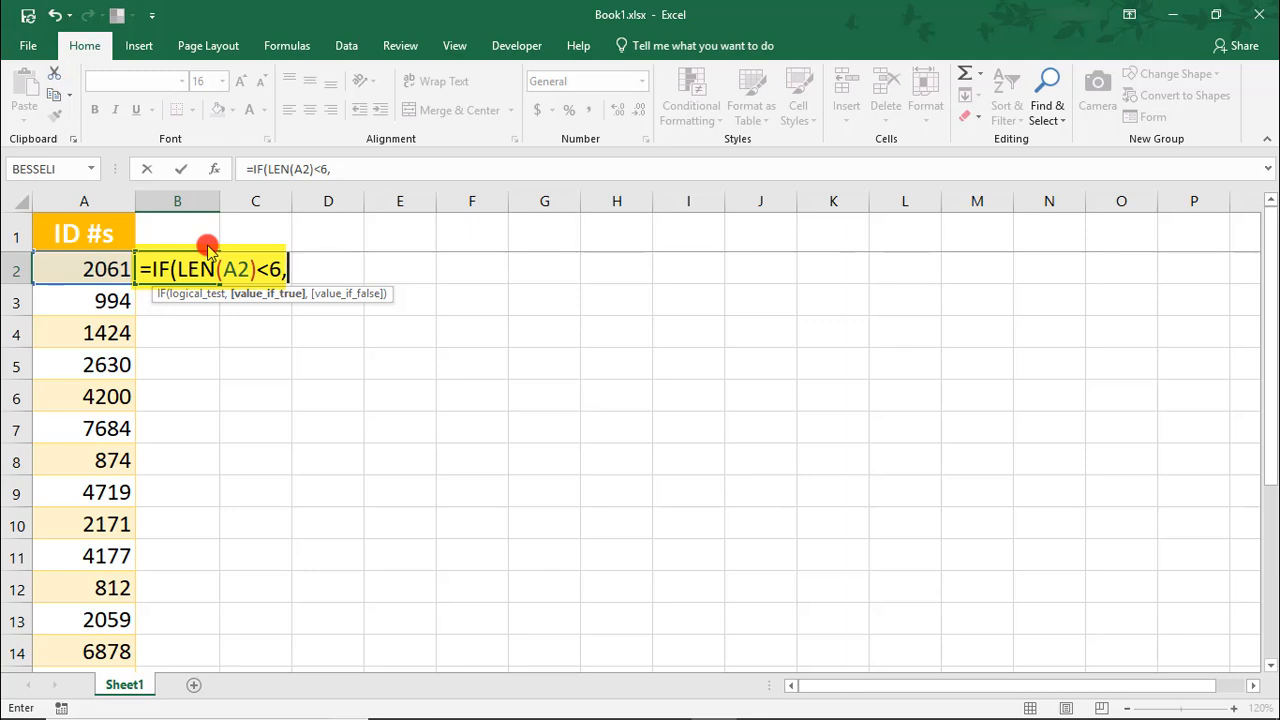
Step: Finish the formula with REPT(0,6-LEN(A2))&A2, otherwise A2
{"action": "type", "text": "REPT"}
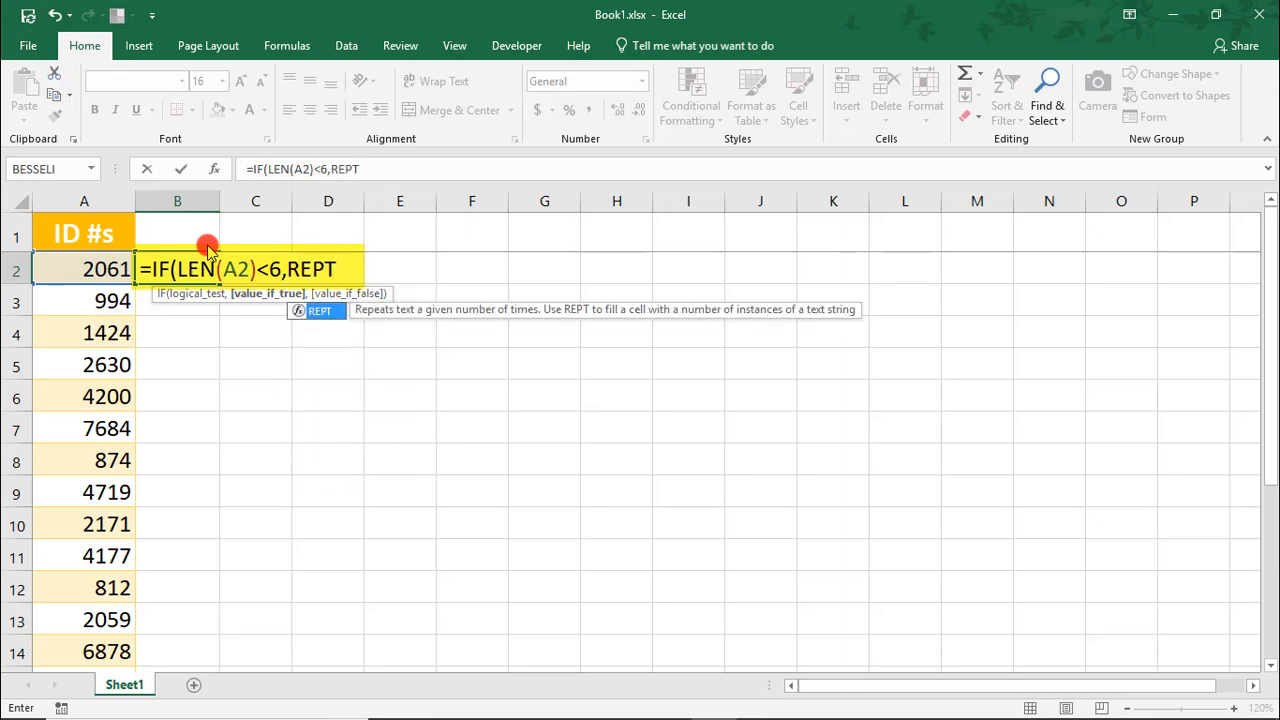
{"action": "type", "text": "(0"}
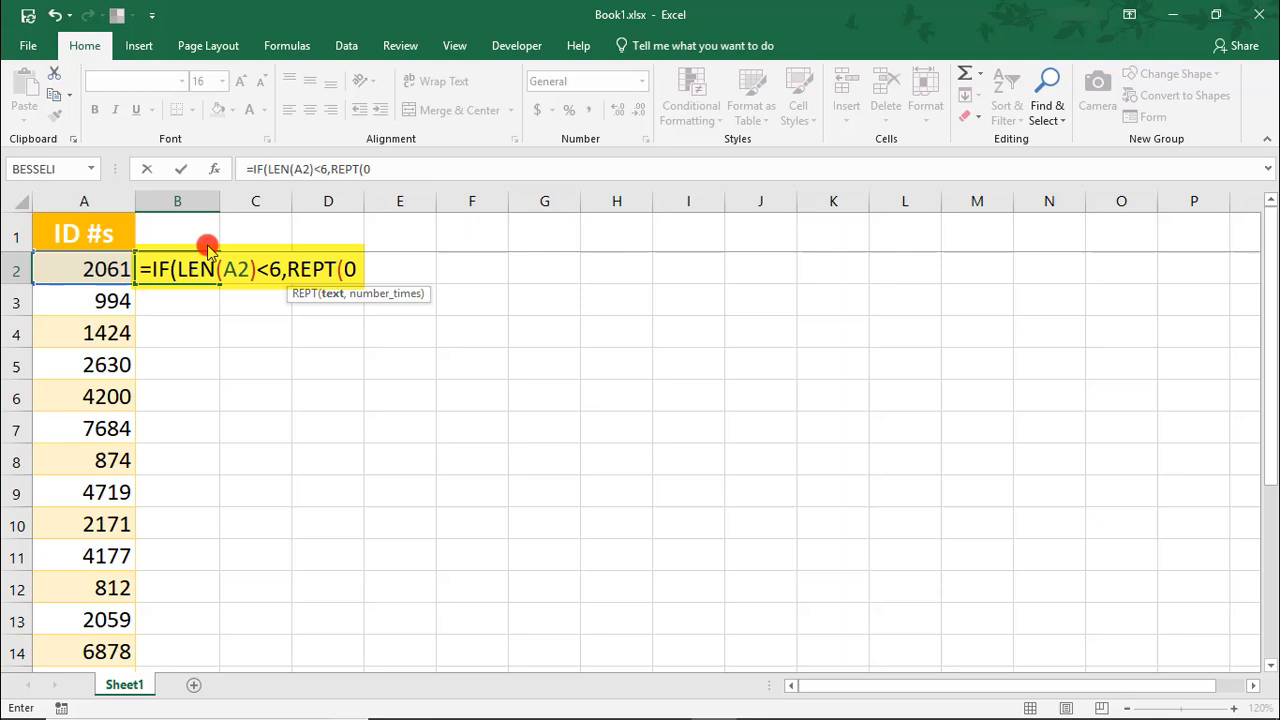
{"action": "type", "text": ","}
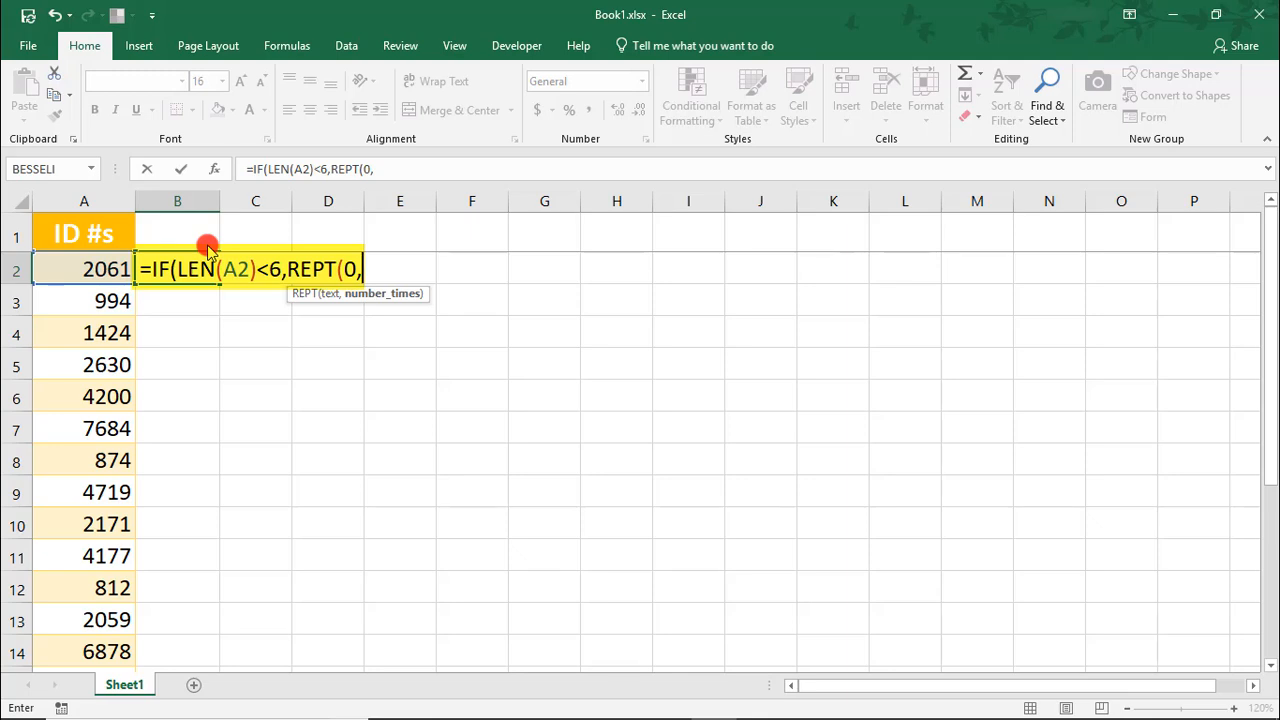
{"action": "type", "text": "6"}
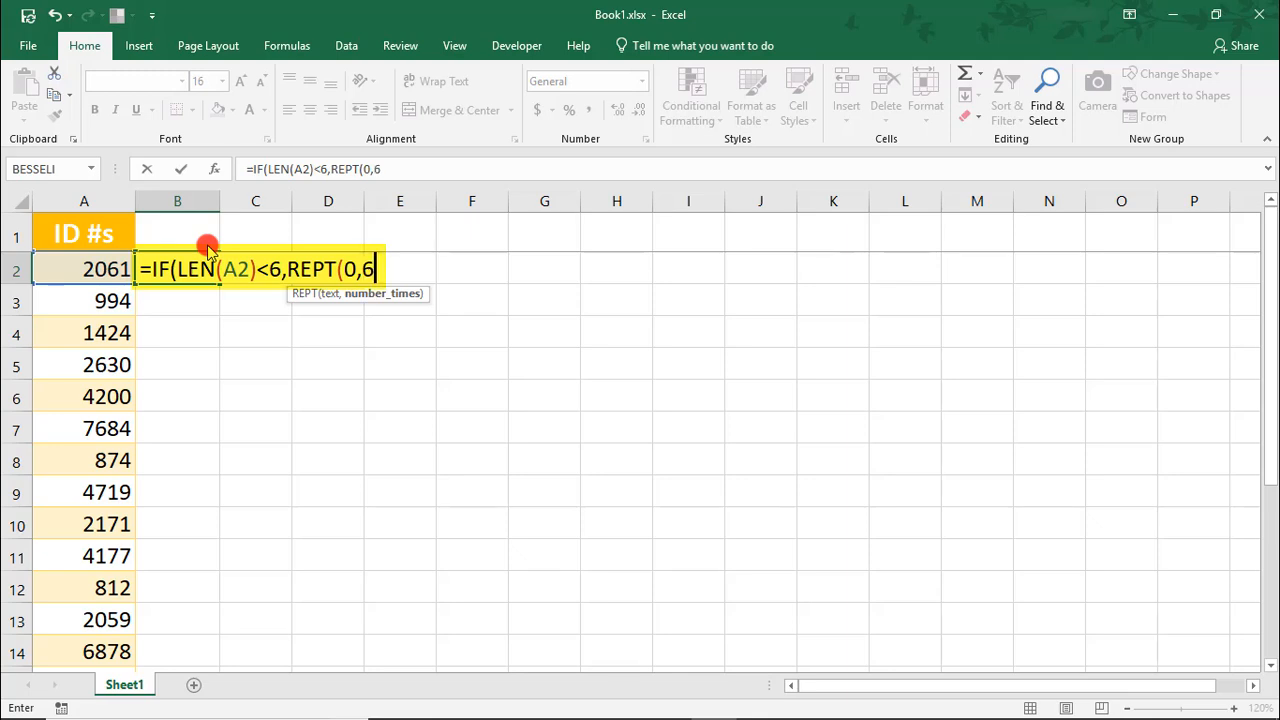
{"action": "type", "text": "-LEN"}
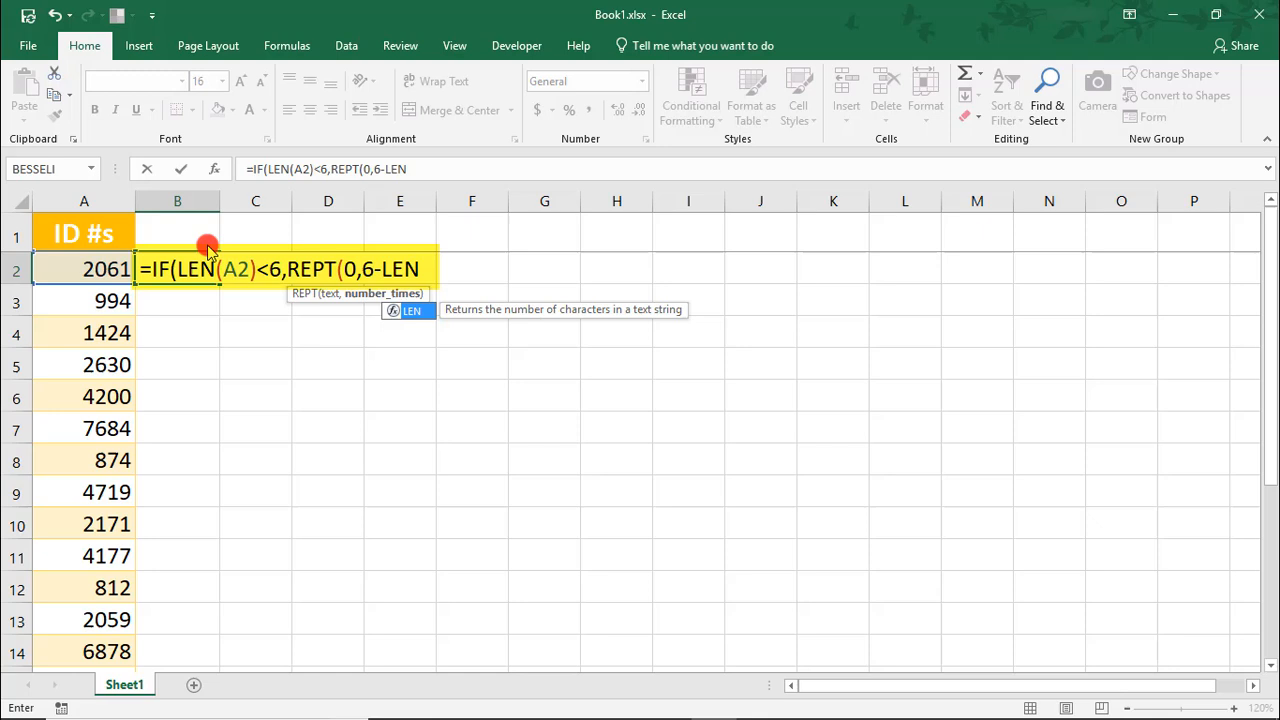
{"action": "type", "text": "(A2)"}
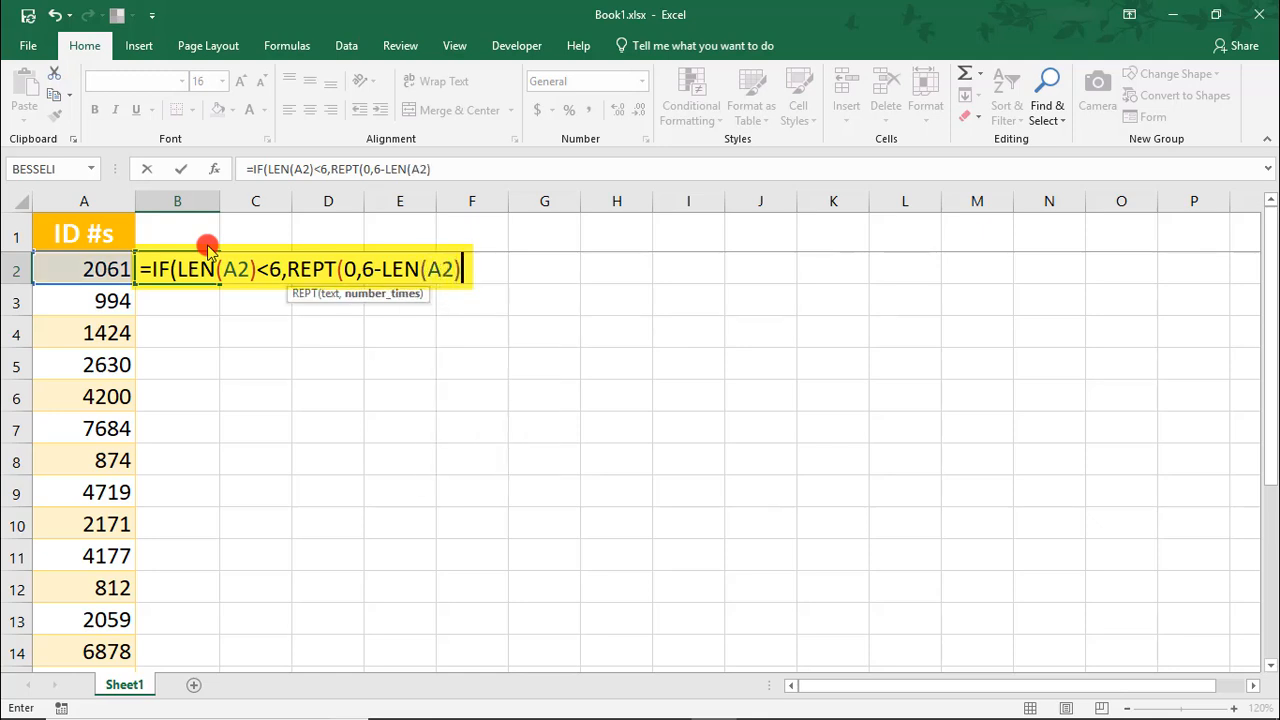
{"action": "type", "text": "&A"}
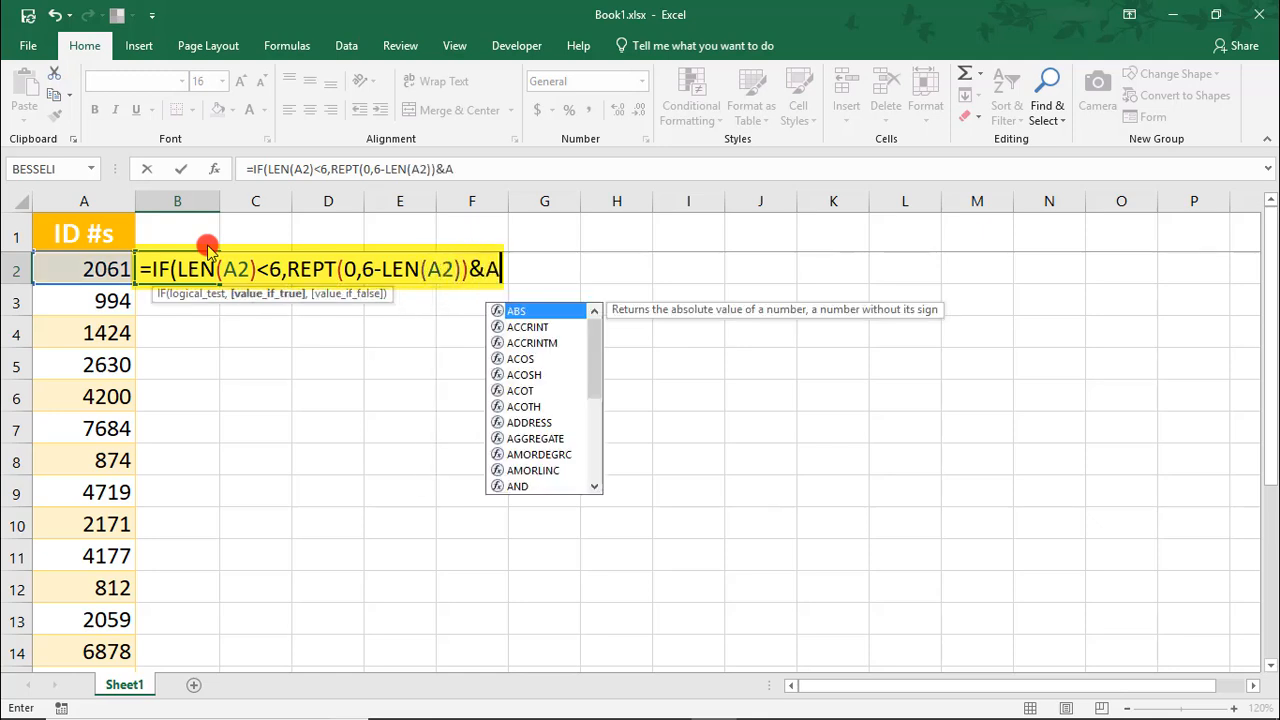
{"action": "type", "text": "2"}
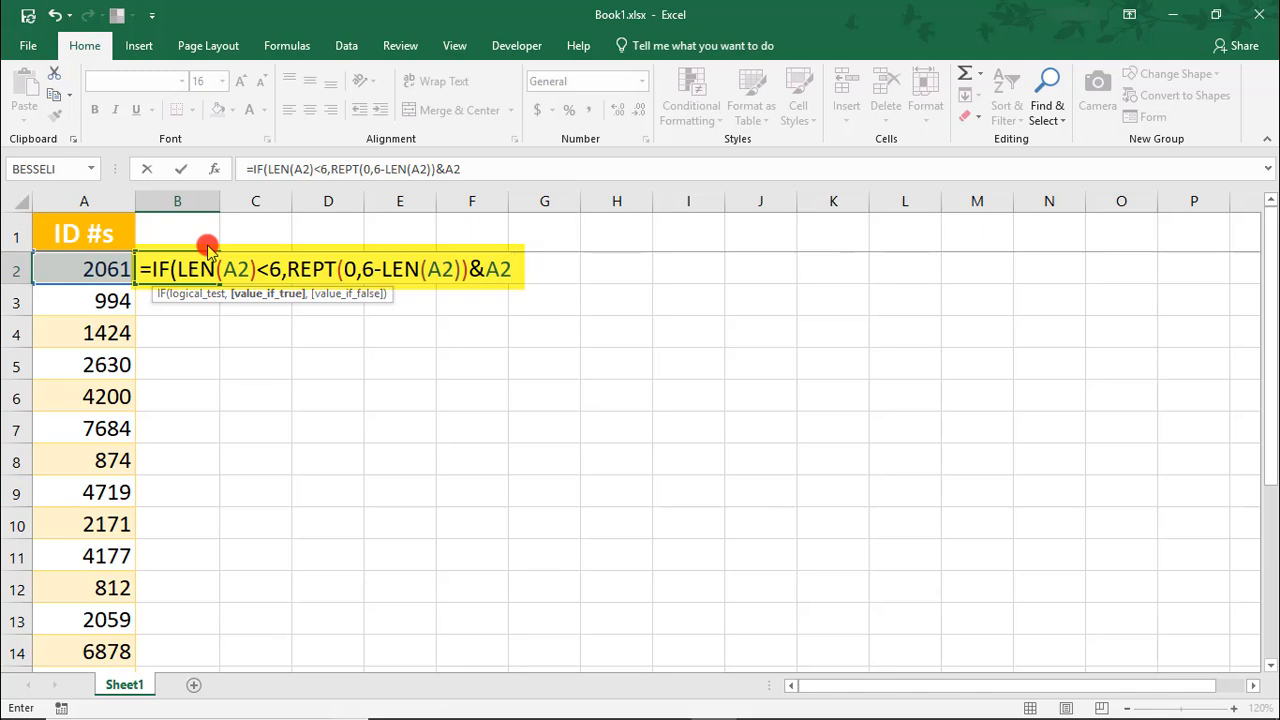
{"action": "type", "text": ","}
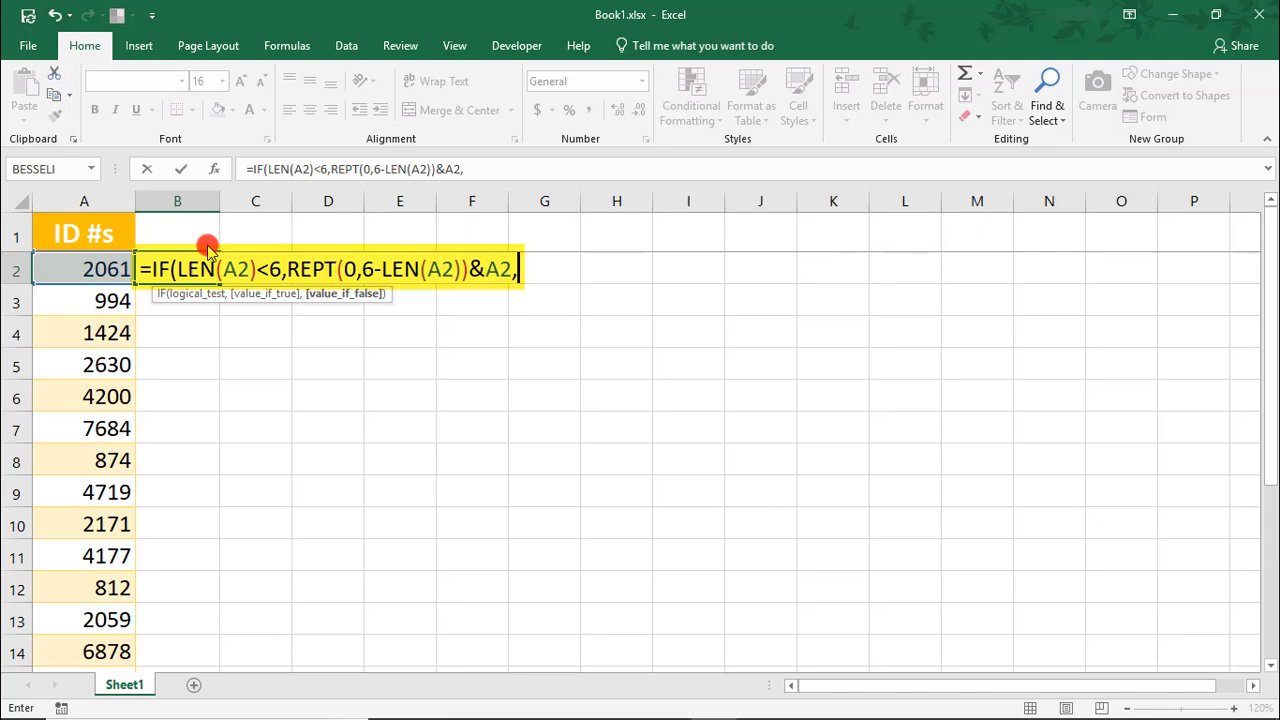
{"action": "type", "text": "A"}
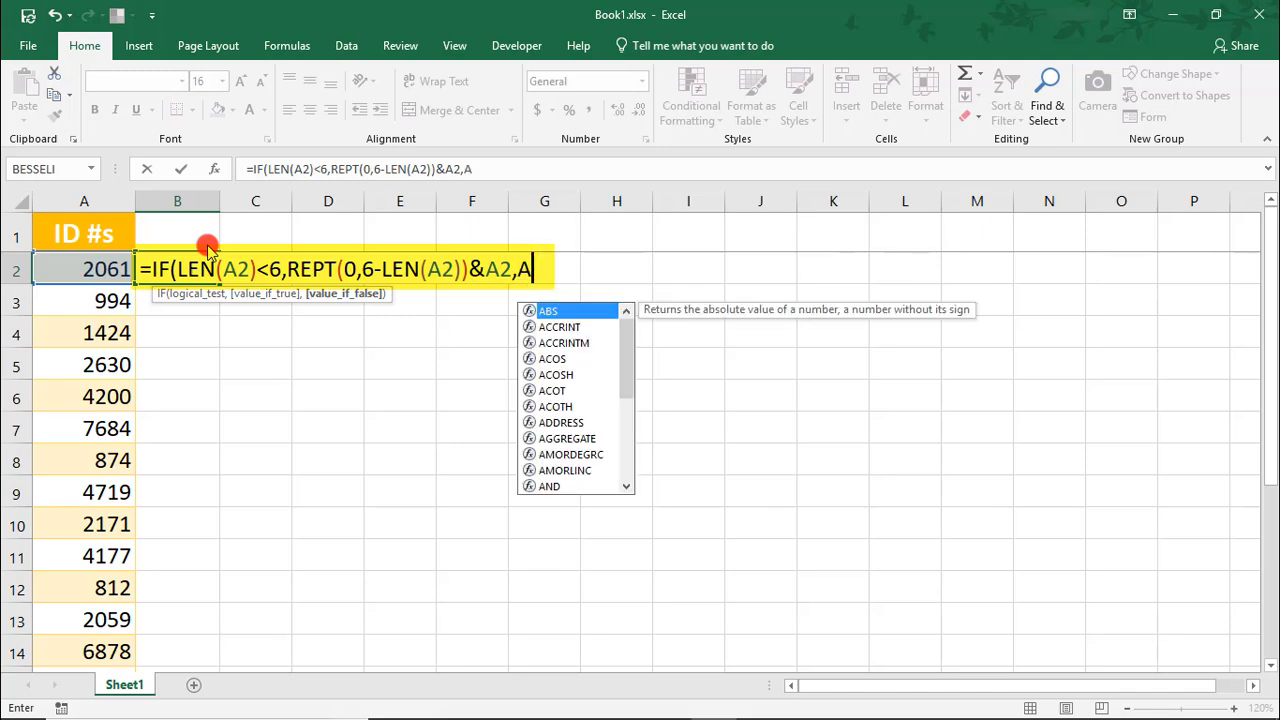
{"action": "type", "text": "2)"}
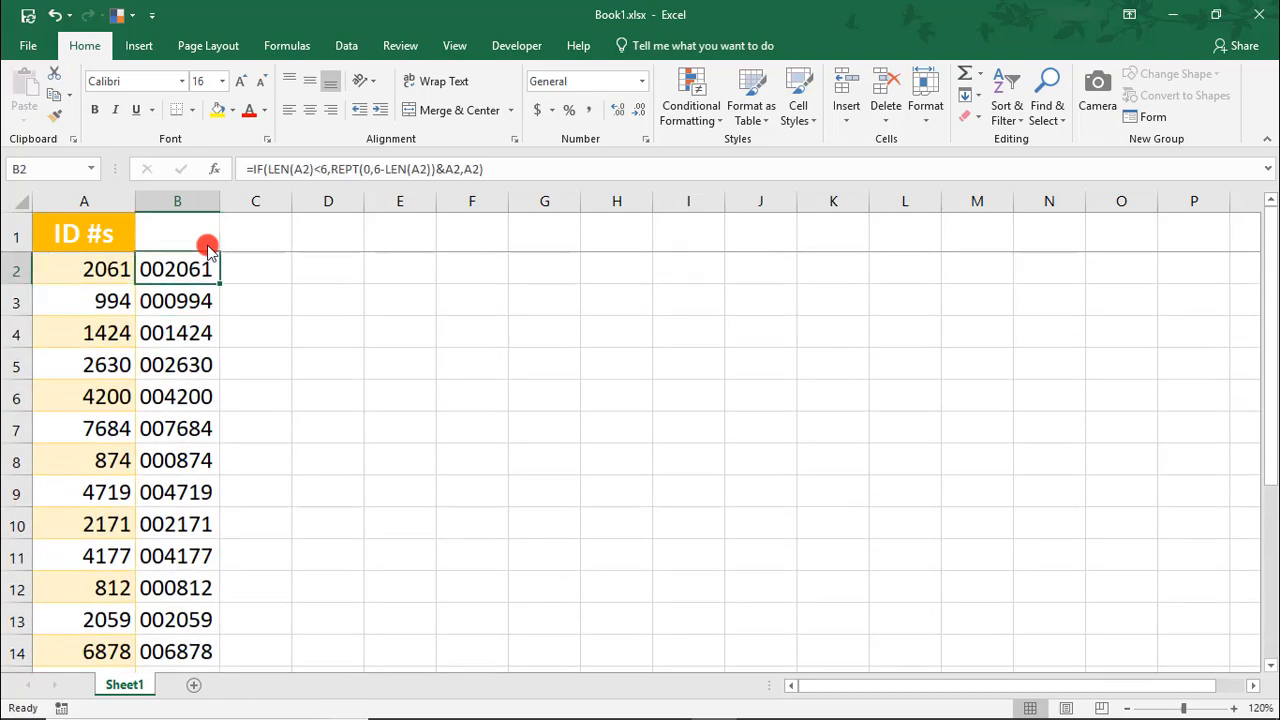
Step: Delete the six-digit helper values in column B and select the column A IDs
{"action": "key", "text": "Delete"}
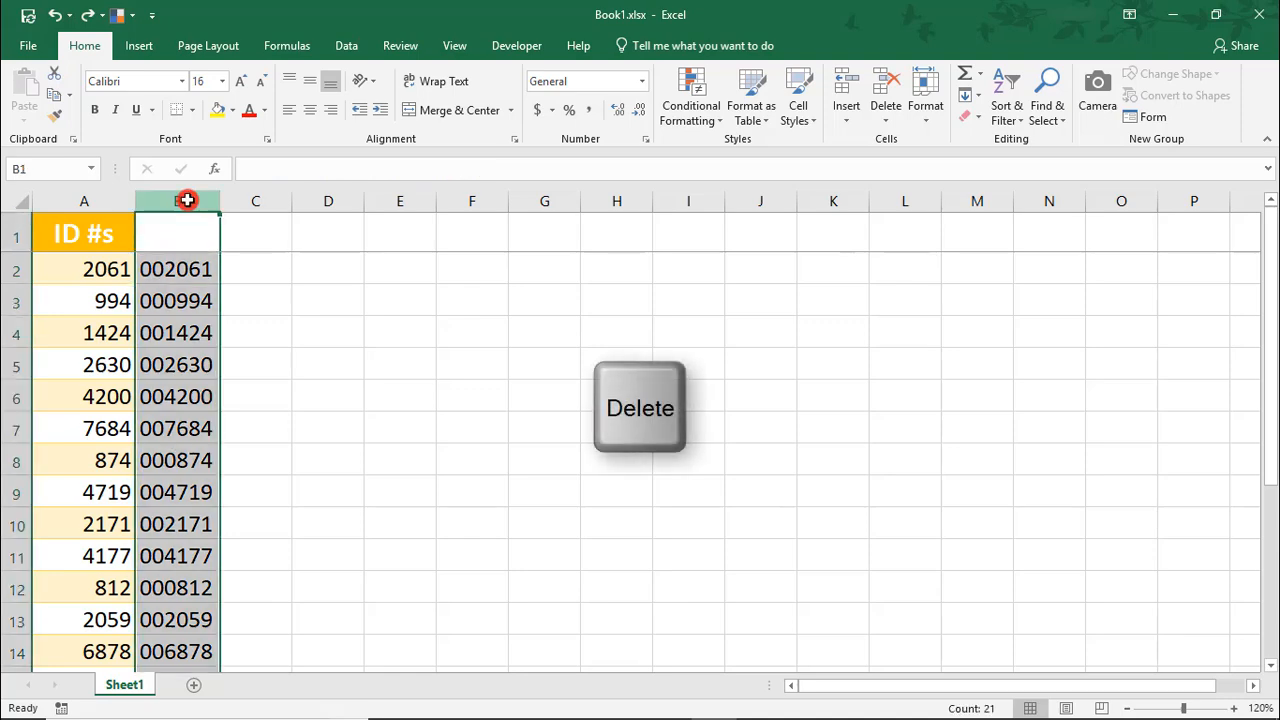
{"action": "key", "text": "Delete"}
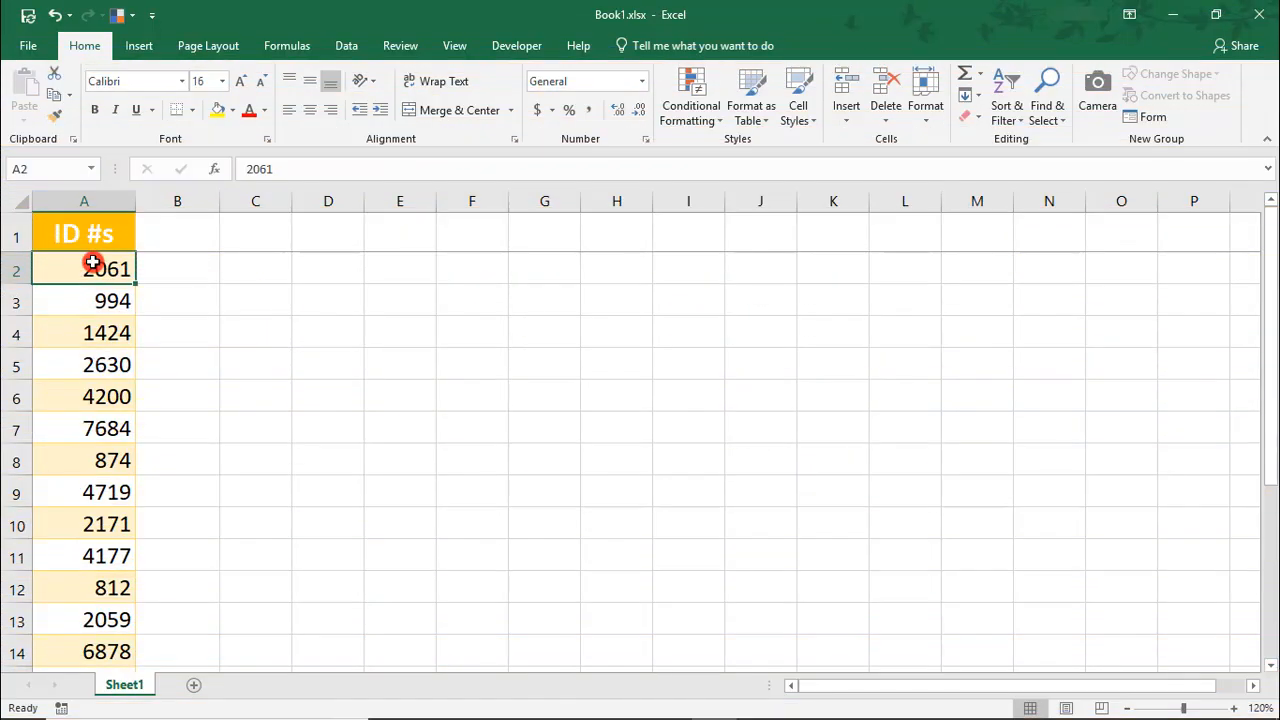
{"action": "key", "text": "End"}
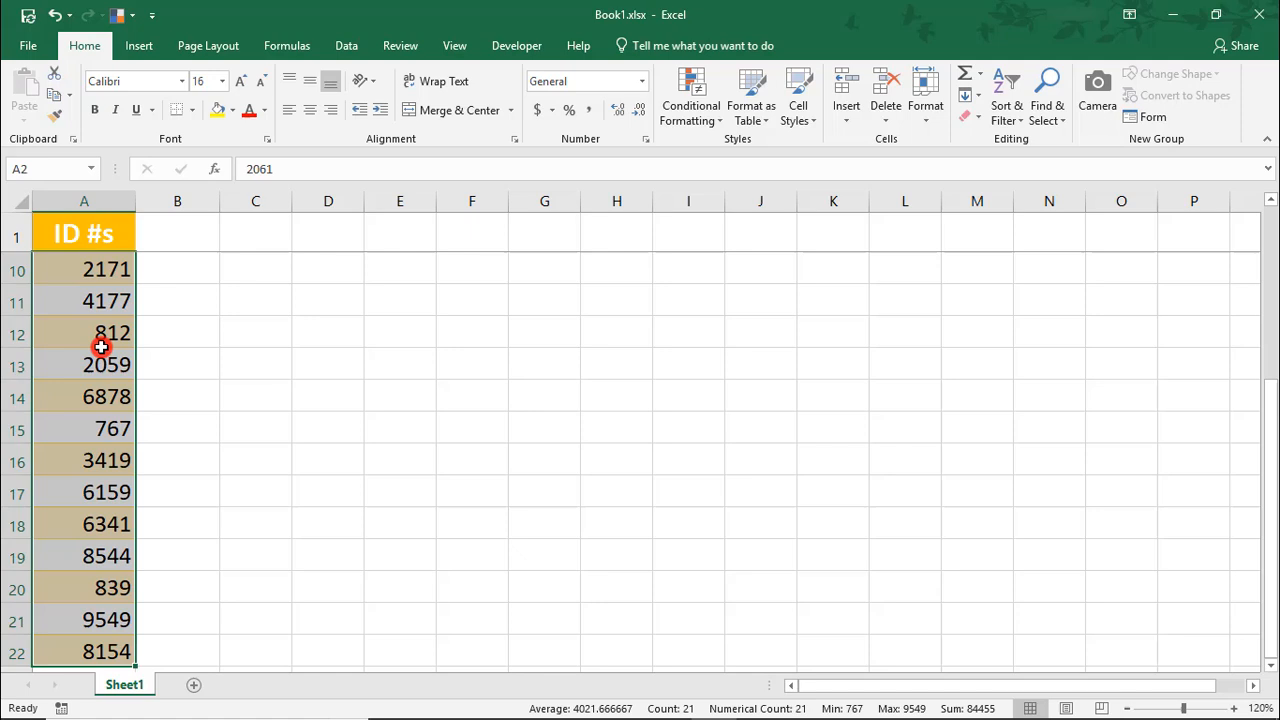
Step: Open the Format Cells dialog for the selected column A IDs
{"action": "right_click", "coordinate": [101, 347]}
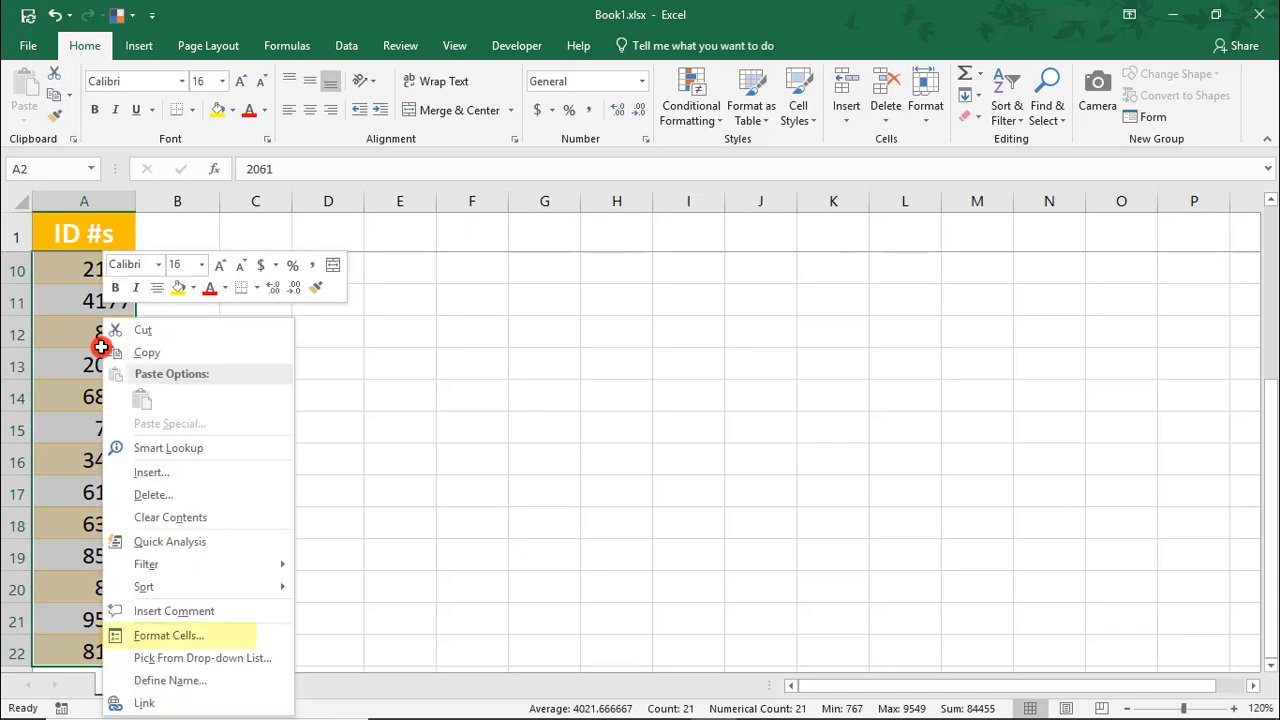
{"action": "mouse_move", "coordinate": [207, 541]}
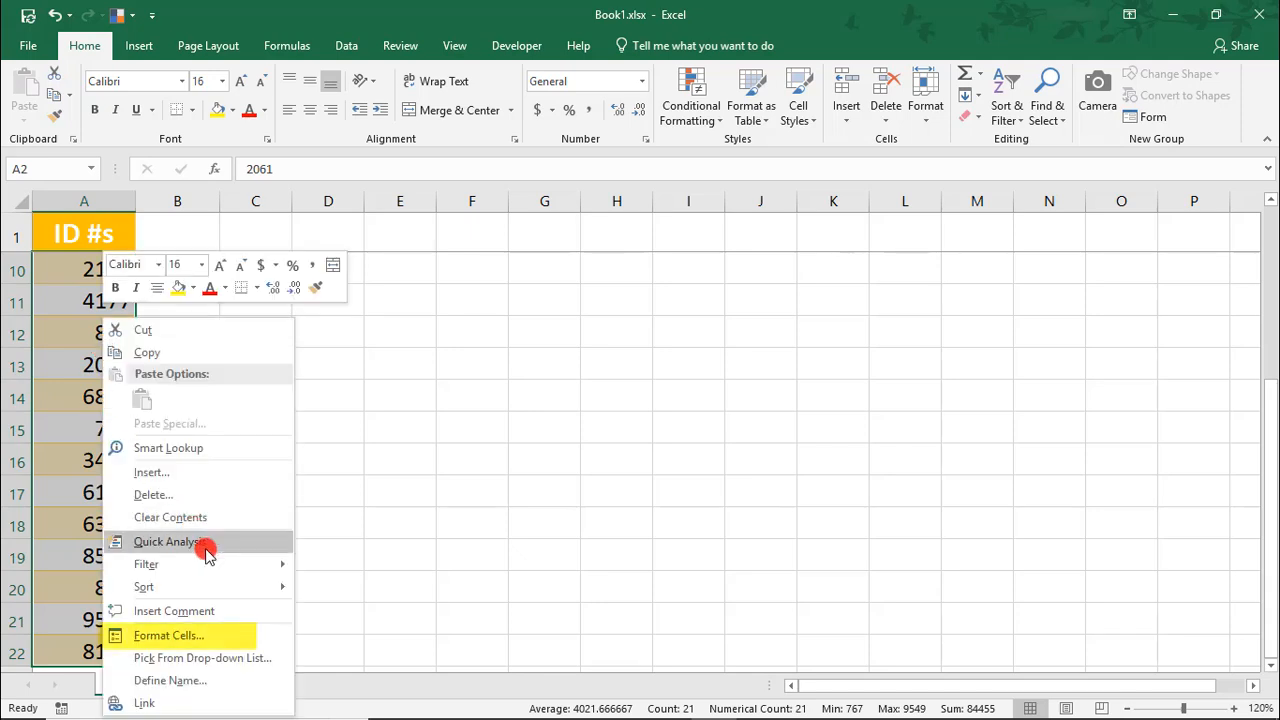
{"action": "left_click", "coordinate": [168, 635]}
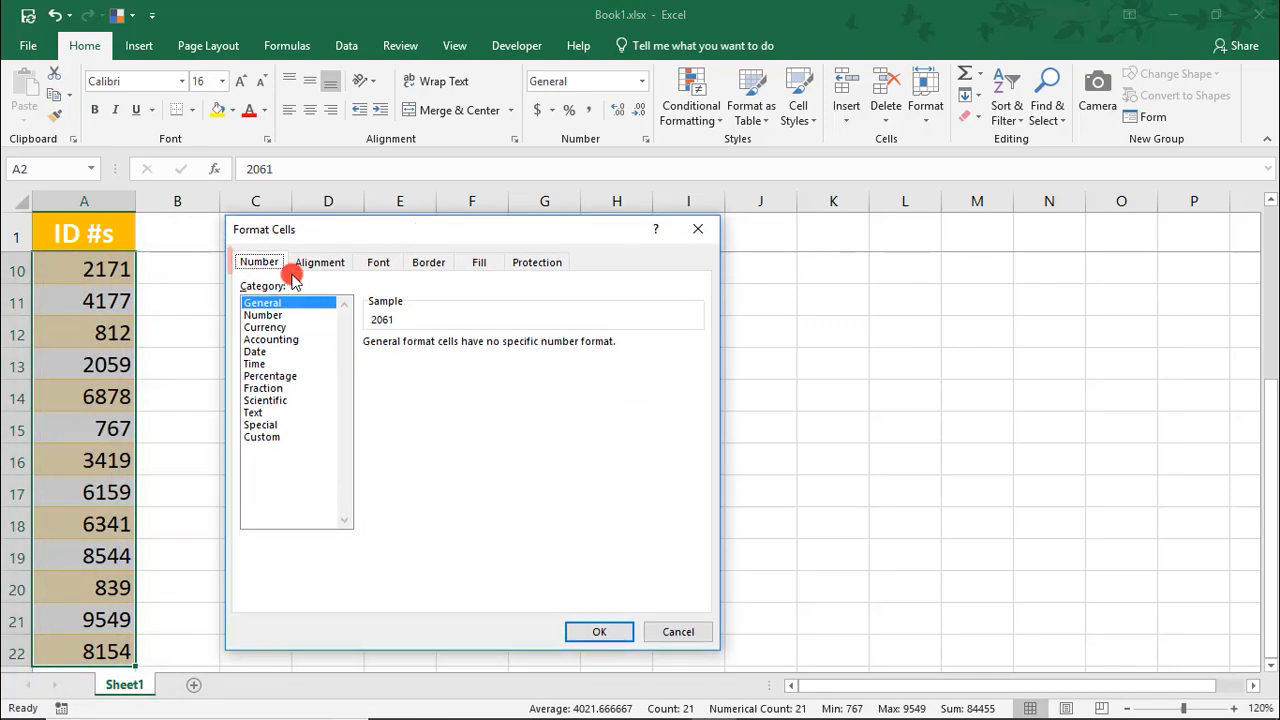
Step: Apply the Custom number format 000000 to the selected IDs, then deselect them
{"action": "left_click", "coordinate": [262, 437]}
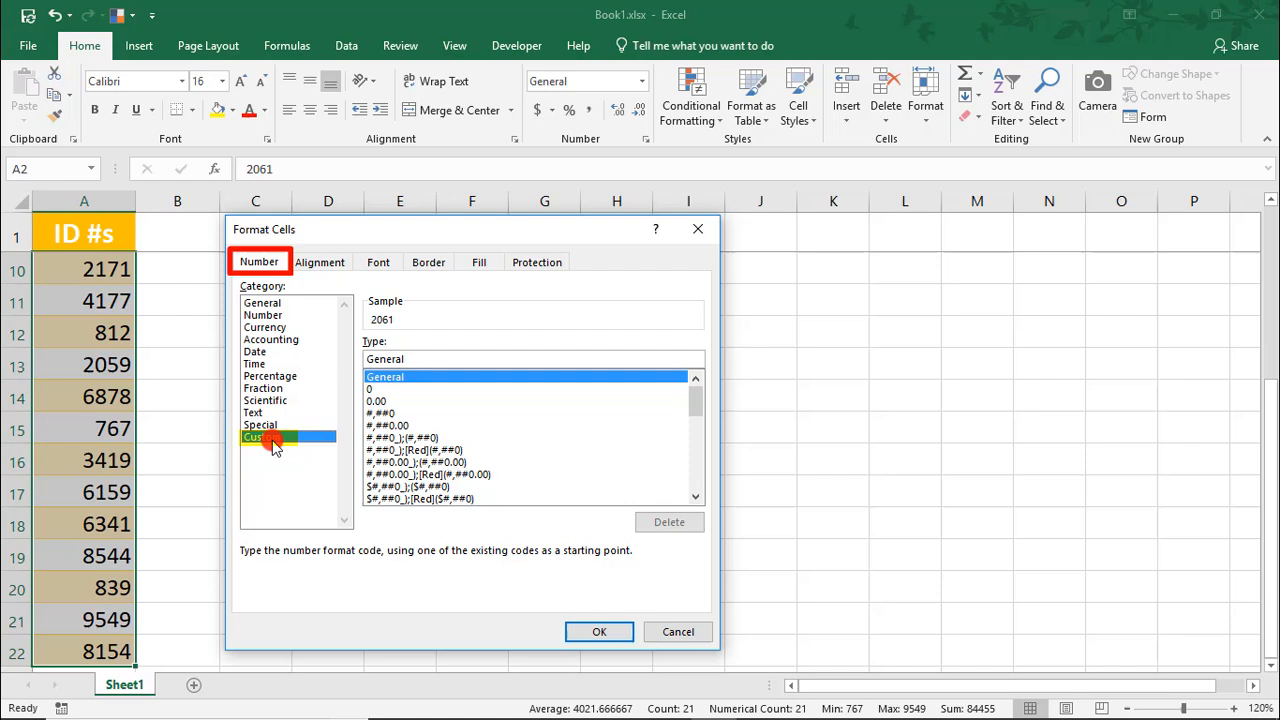
{"action": "left_click", "coordinate": [260, 437]}
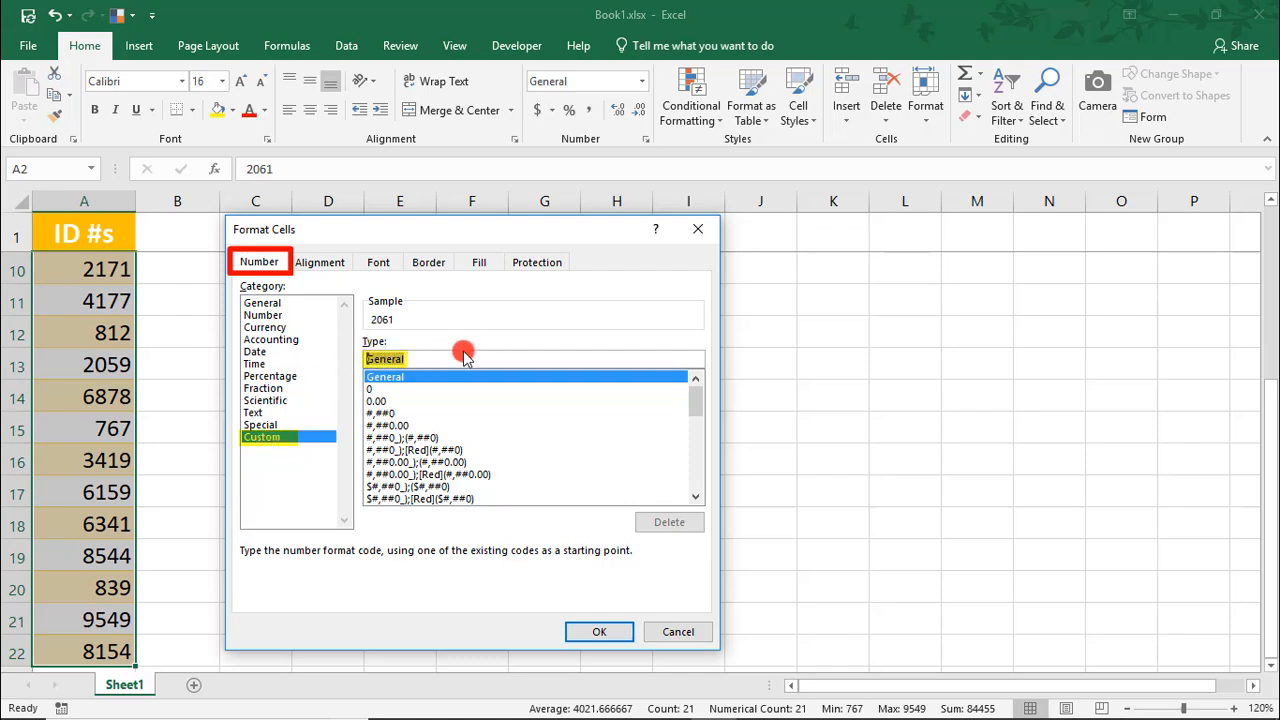
{"action": "type", "text": "000000"}
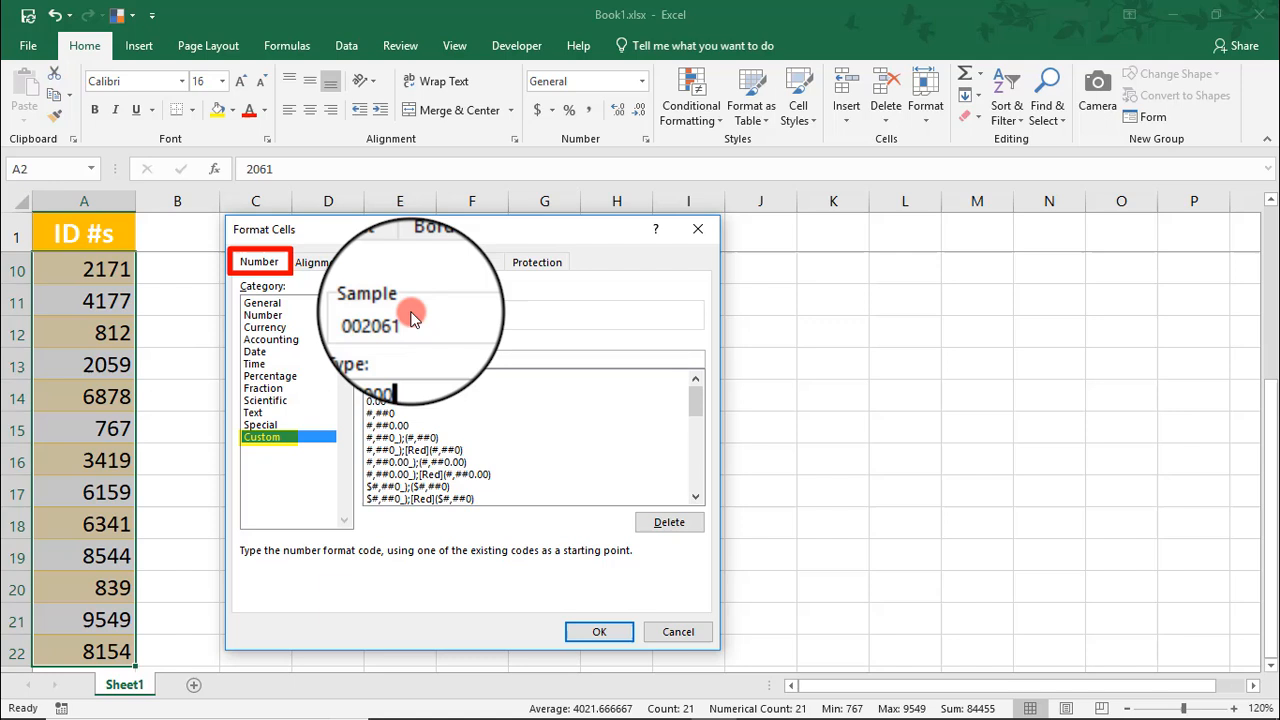
{"action": "left_click", "coordinate": [599, 631]}
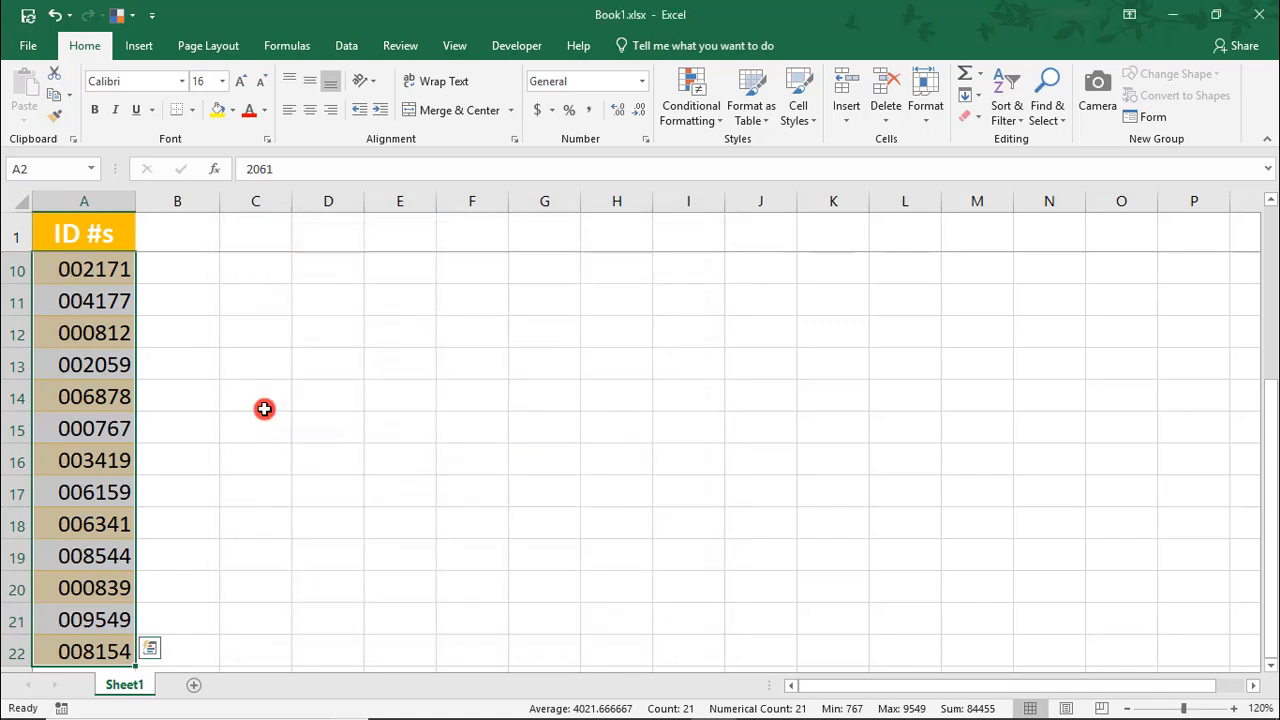
{"action": "left_click", "coordinate": [177, 269]}
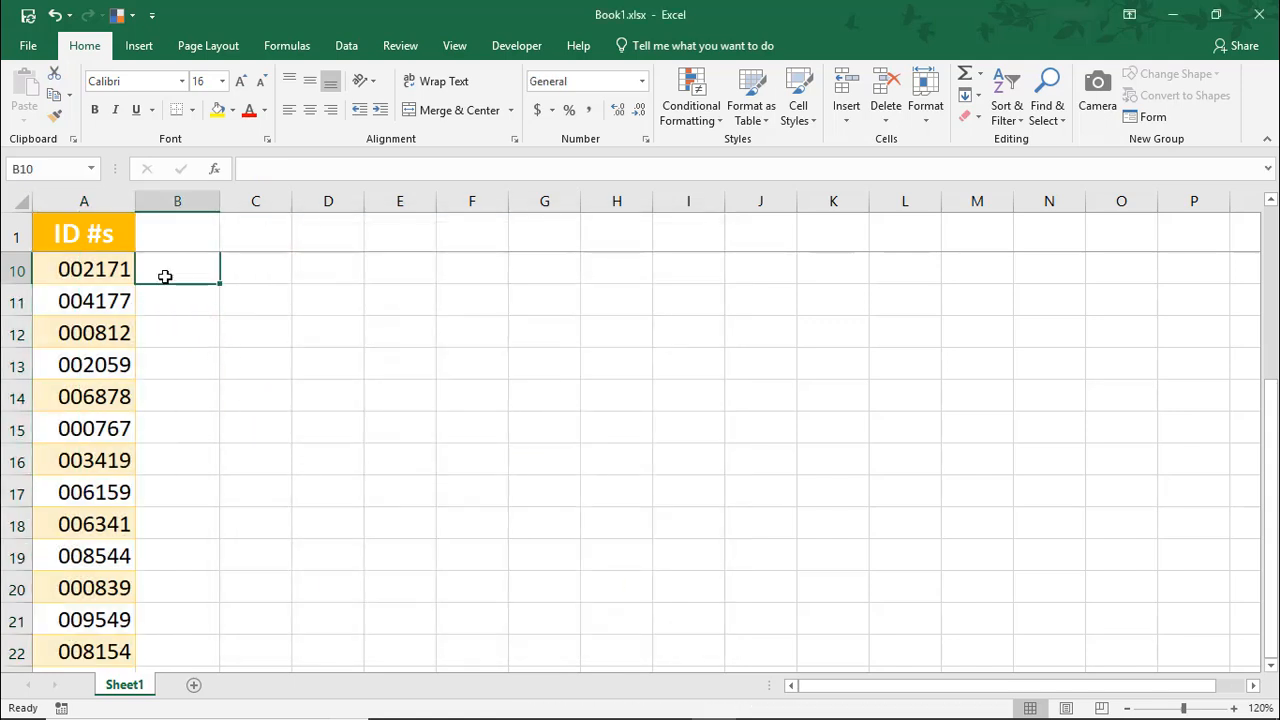